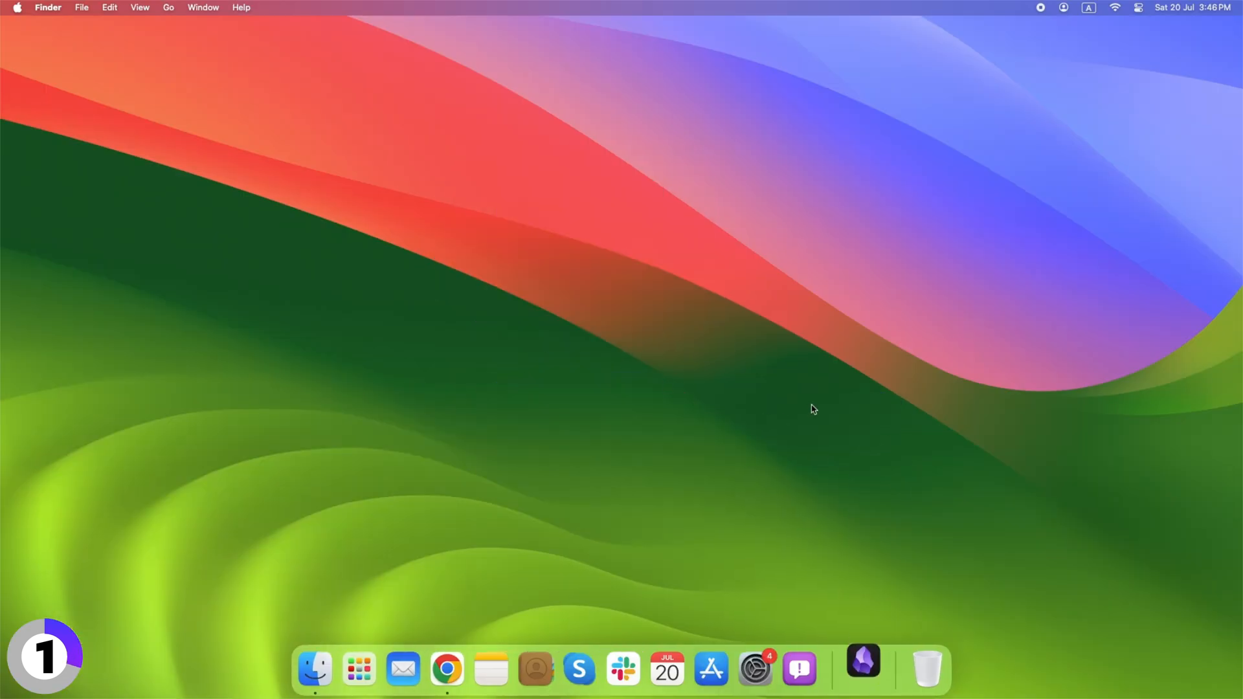
- Launch Obsidian, allow it to open, and create a vault named 'My vault'
left_click(862, 668)
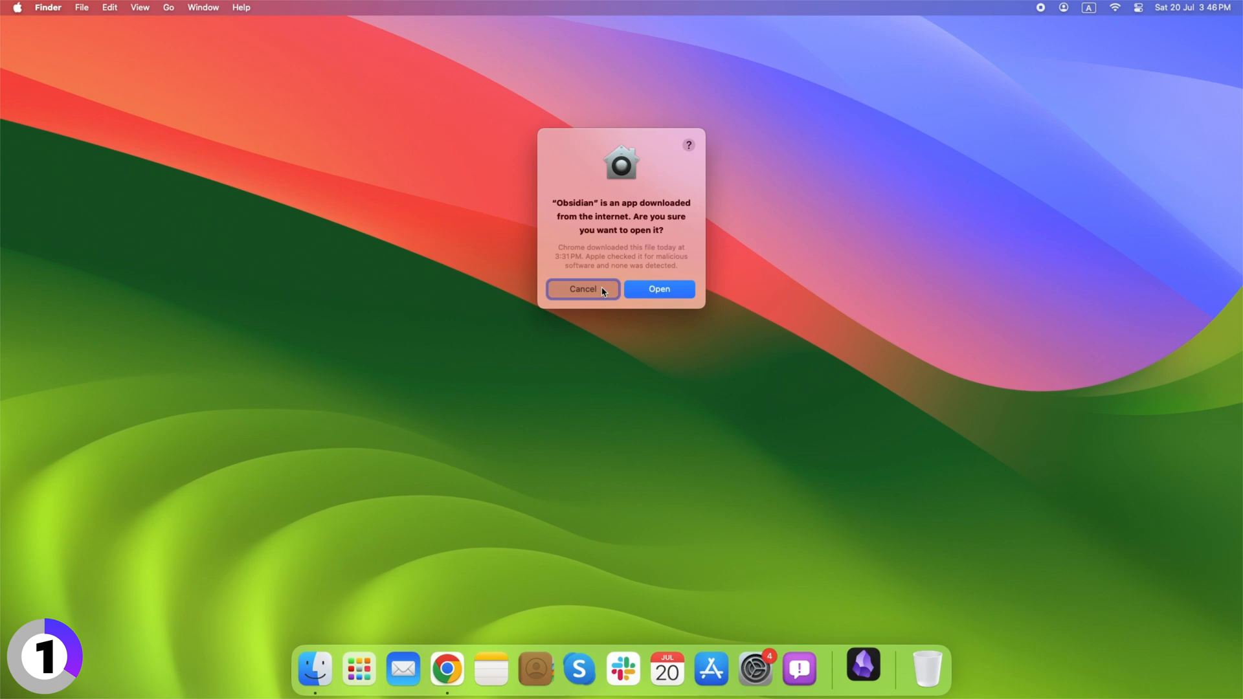
left_click(658, 289)
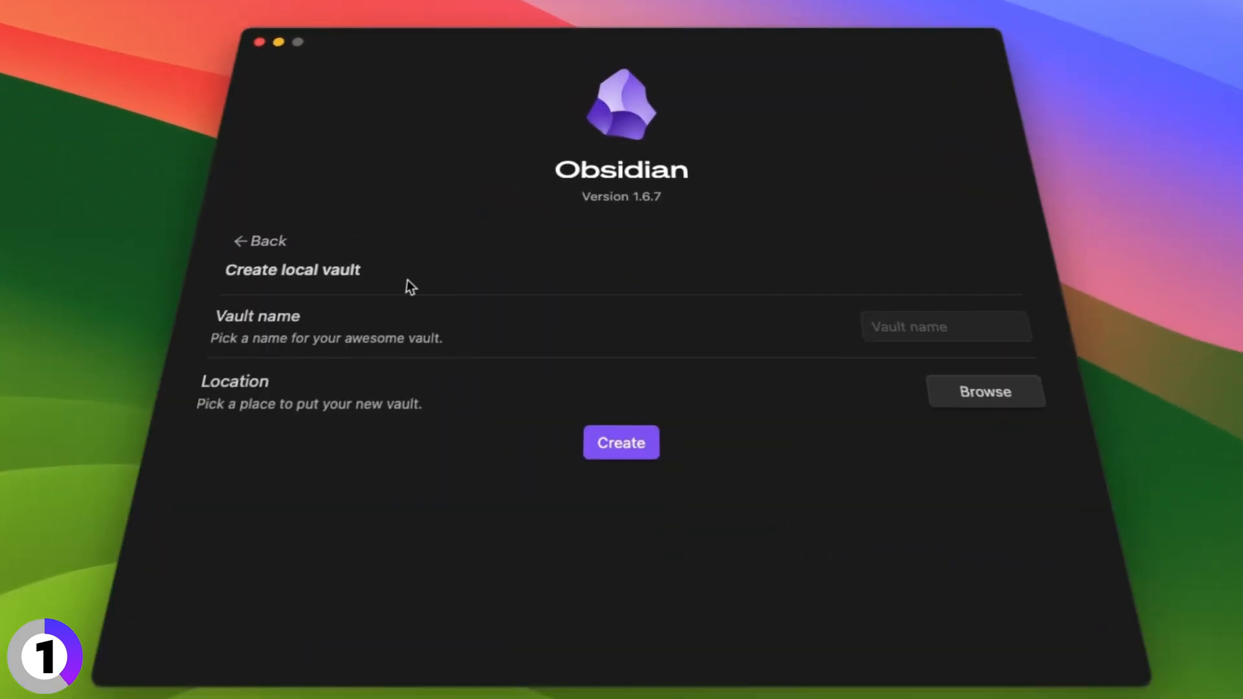
type("My vault")
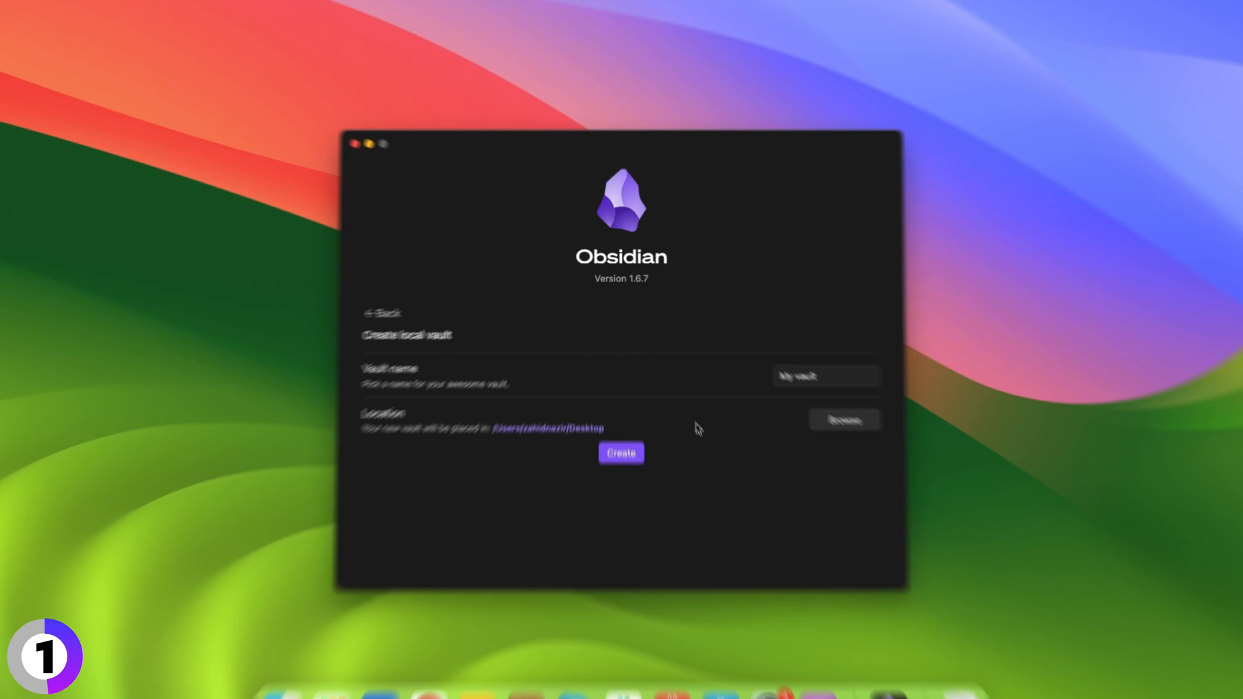
left_click(621, 453)
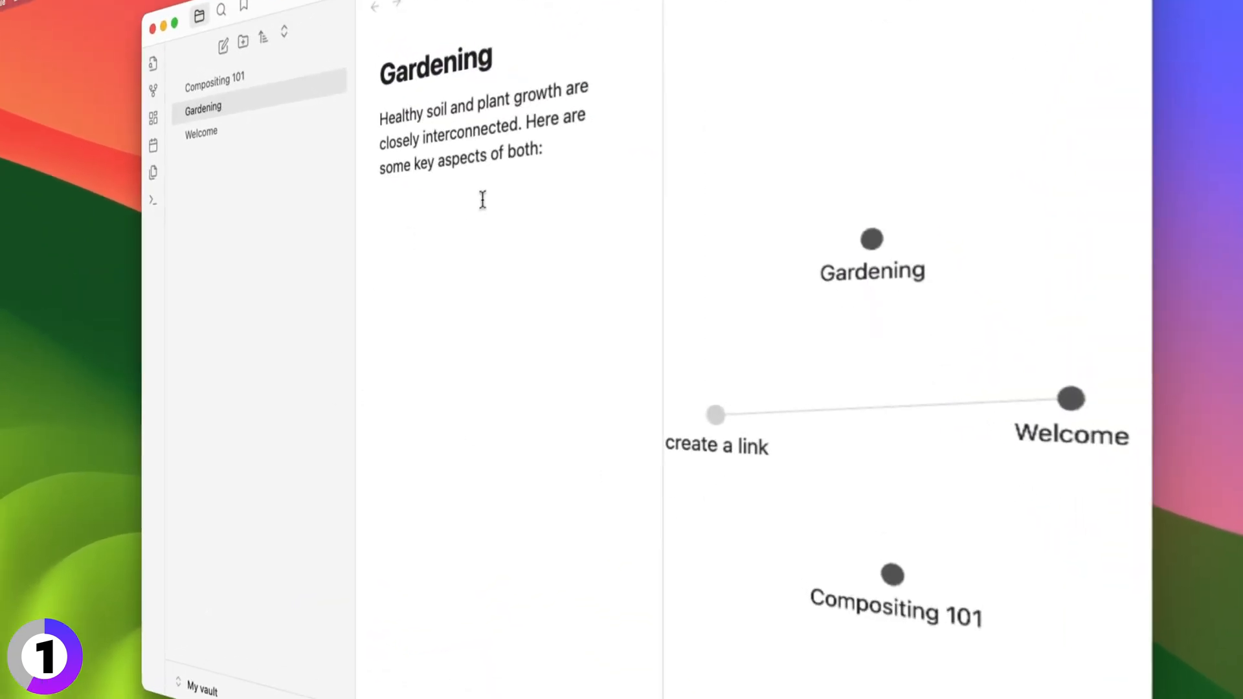
mouse_move(569, 161)
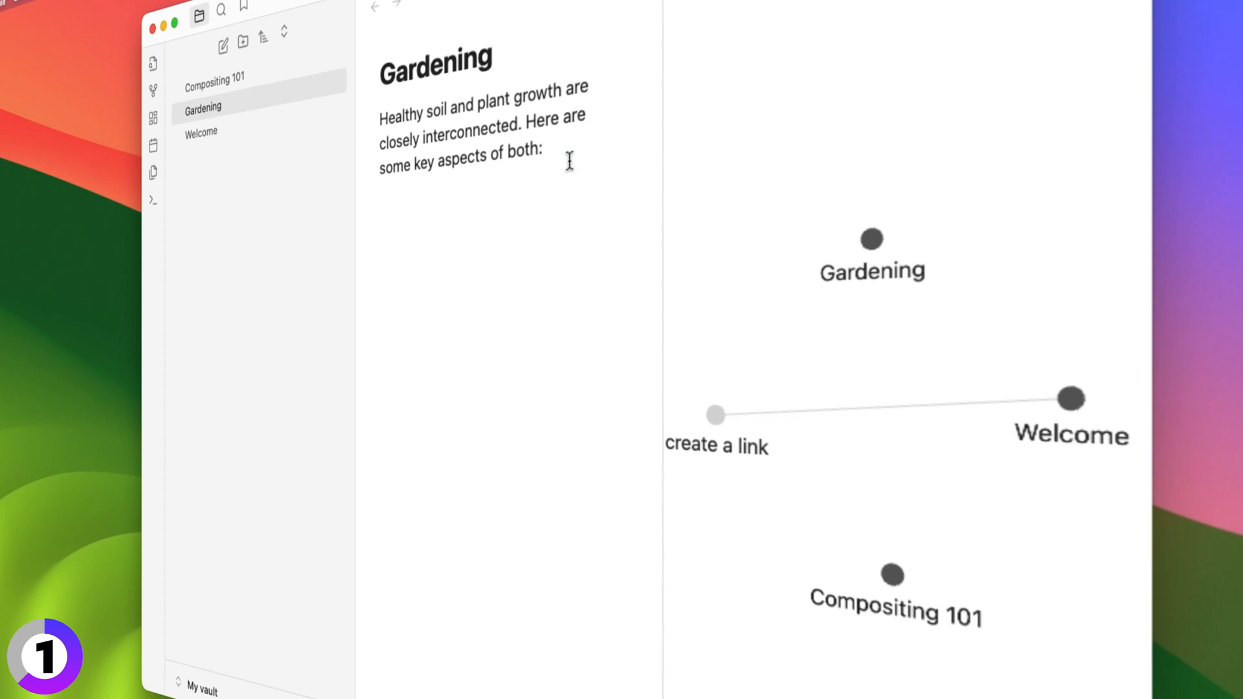
- Link the Gardening note to Compositing 101 using a [[ wiki-link
type("[[")
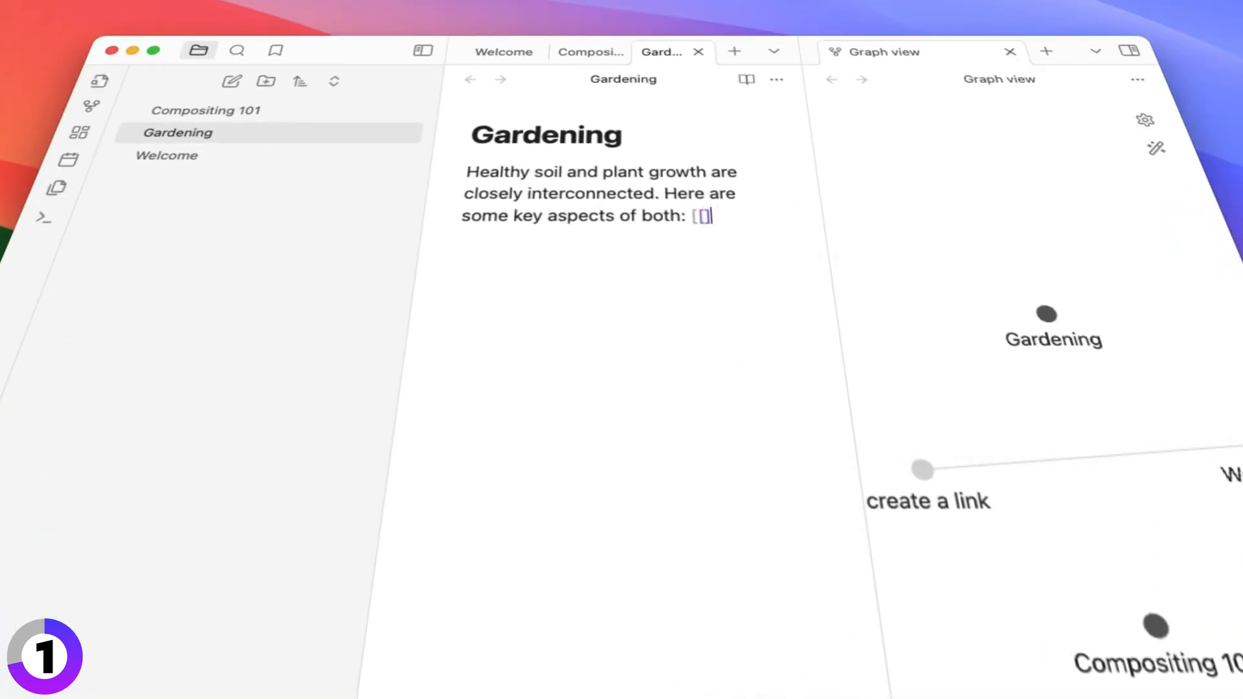
type("[")
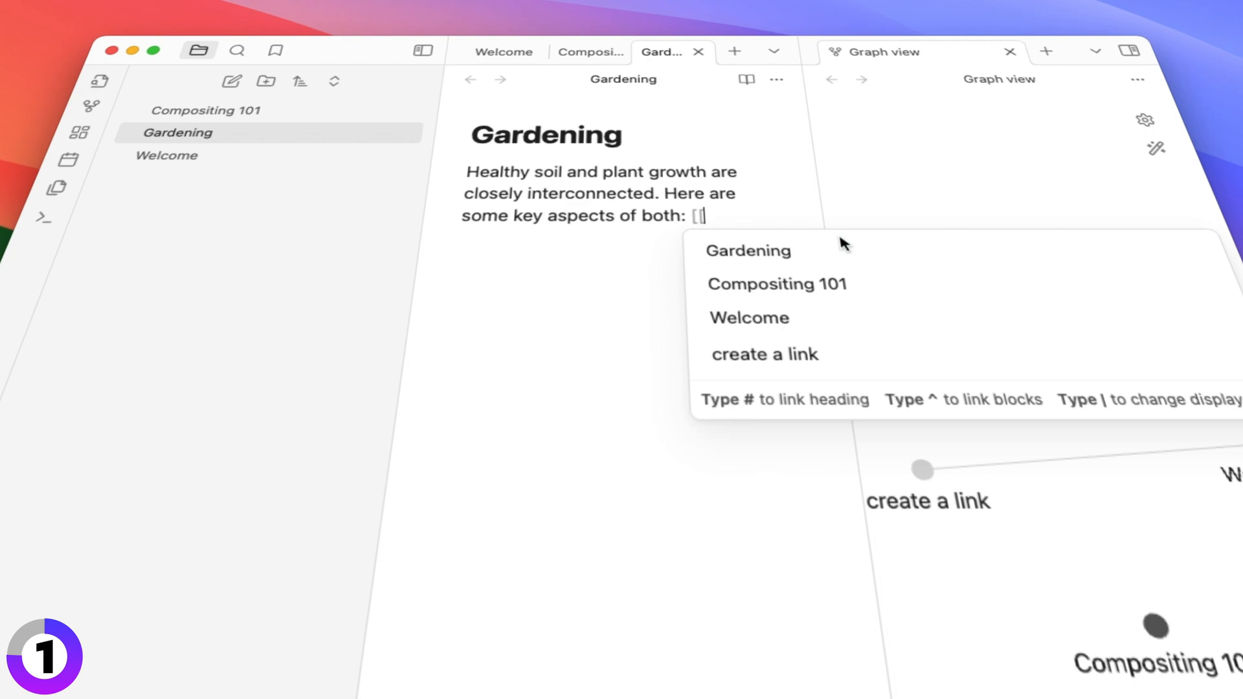
mouse_move(888, 288)
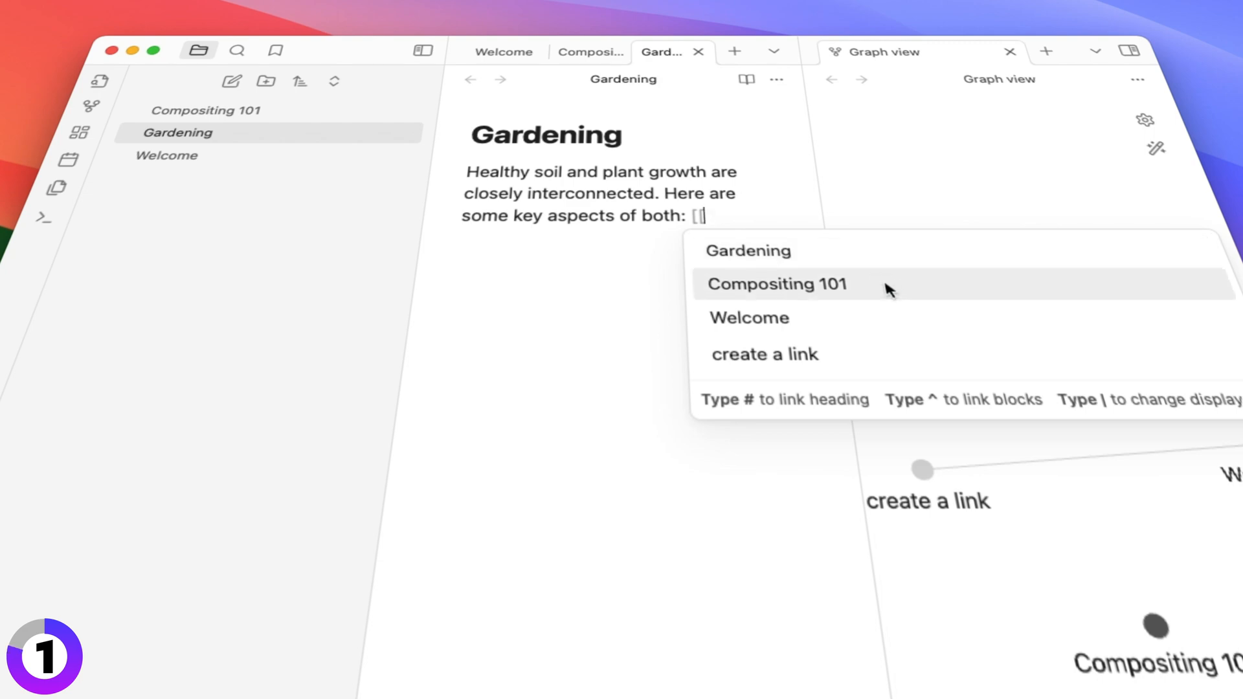
left_click(777, 284)
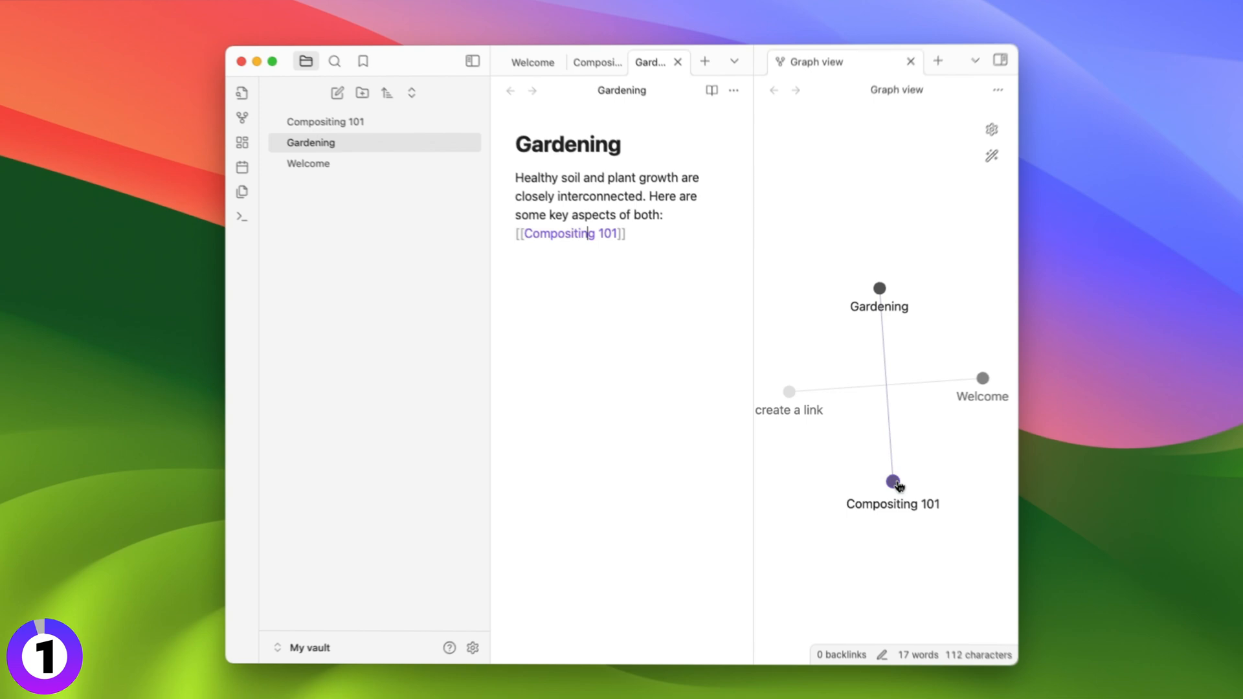
- Open the linked Compositing 101 note and scroll through it
left_click(890, 483)
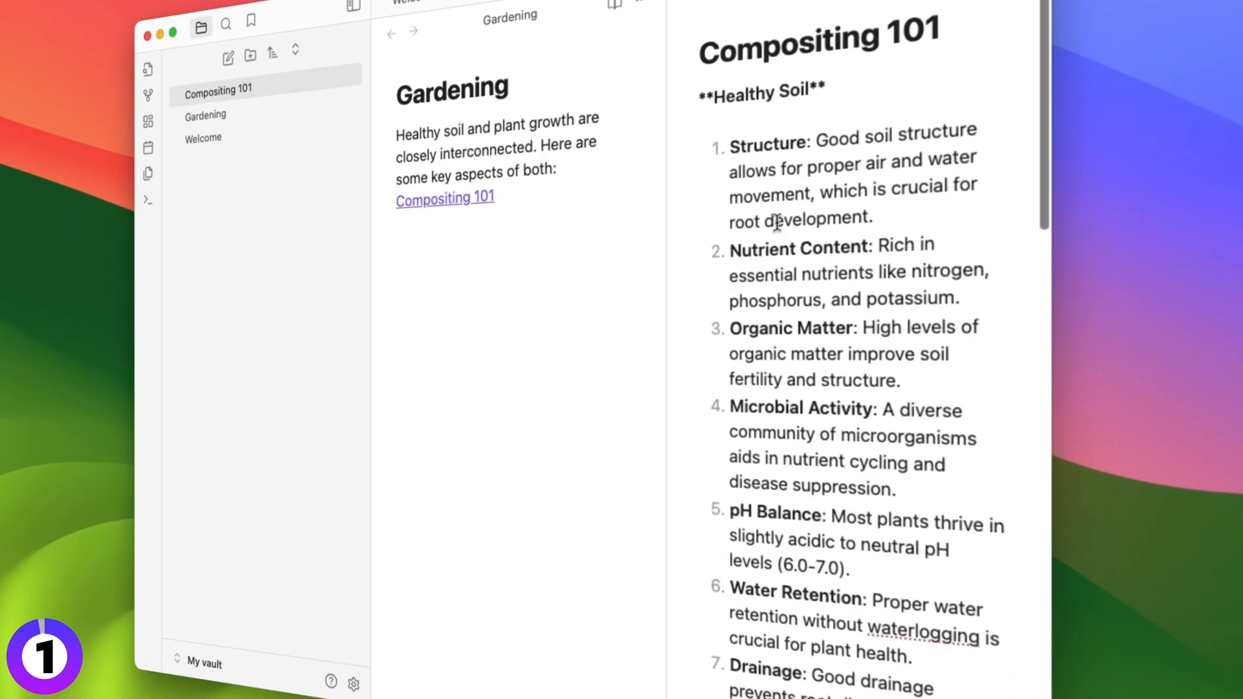
scroll("down", 3)
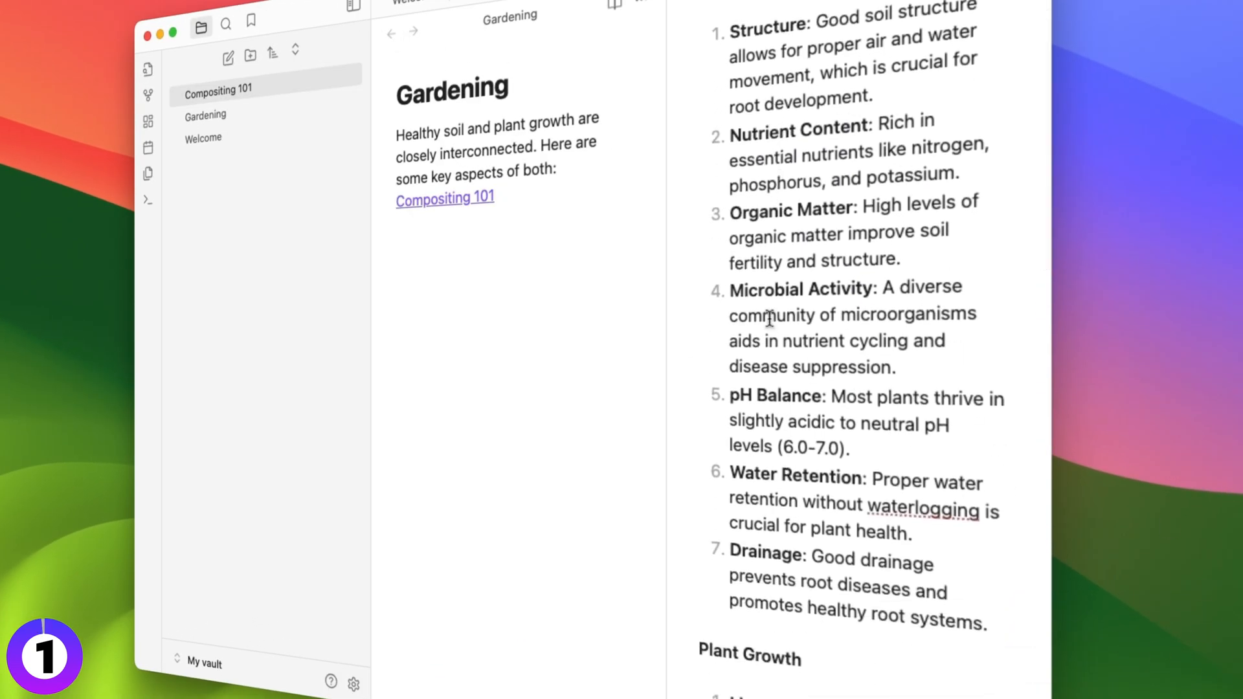
scroll("down", 3)
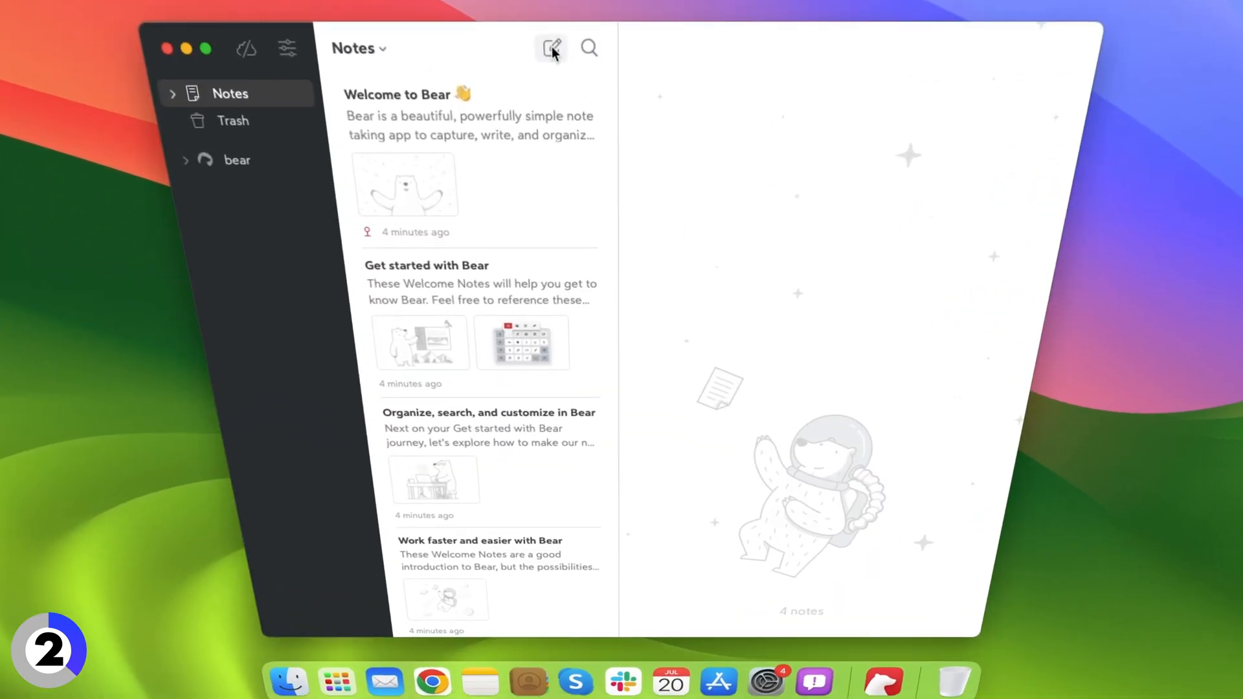
- Start a new Bear note for the Today list and select the word 'morning'
left_click(550, 47)
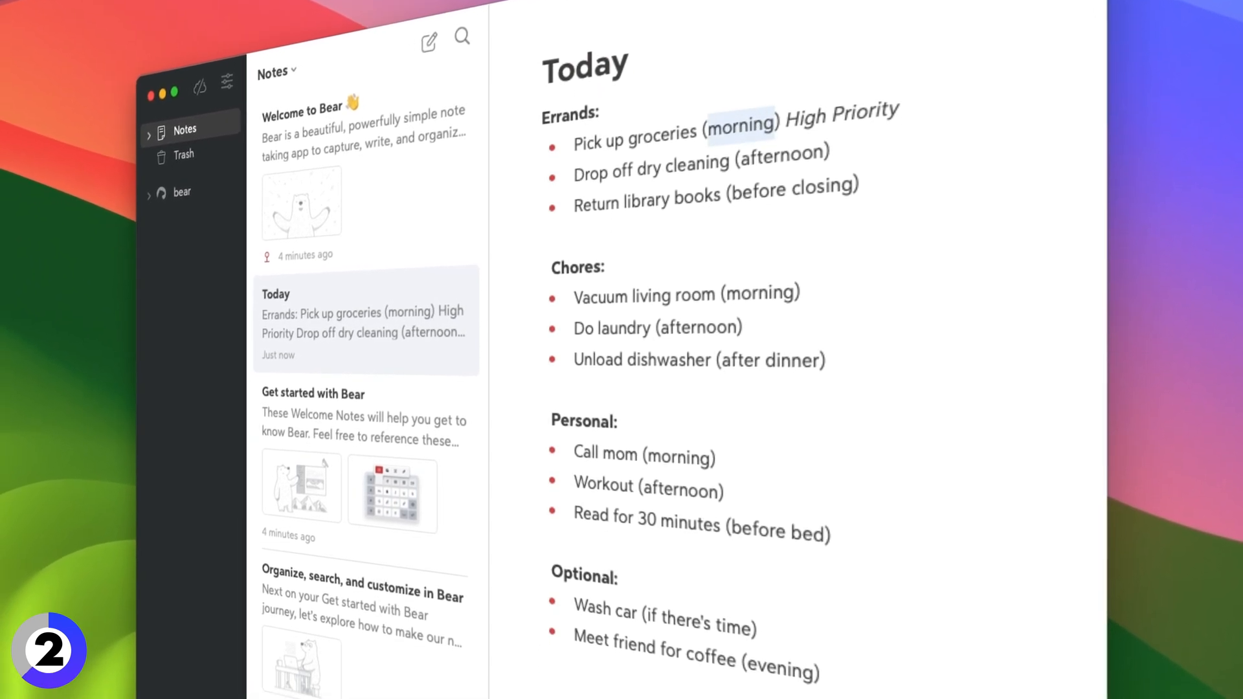
double_click(801, 125)
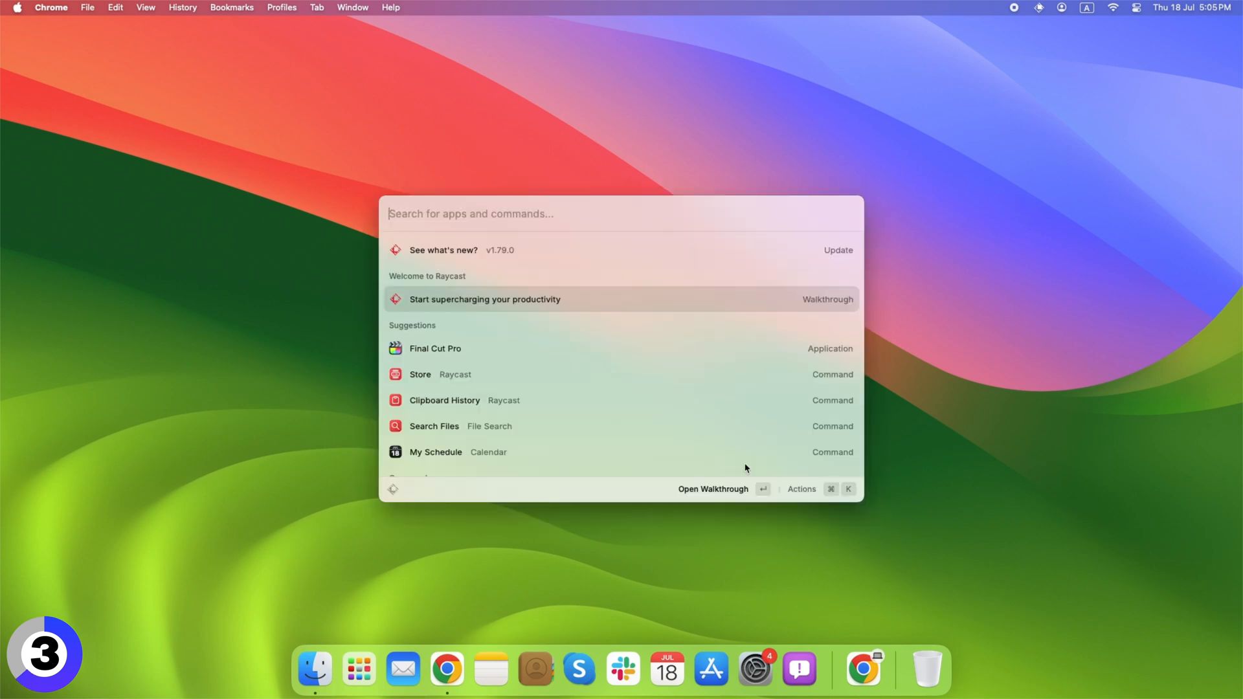
mouse_move(932, 445)
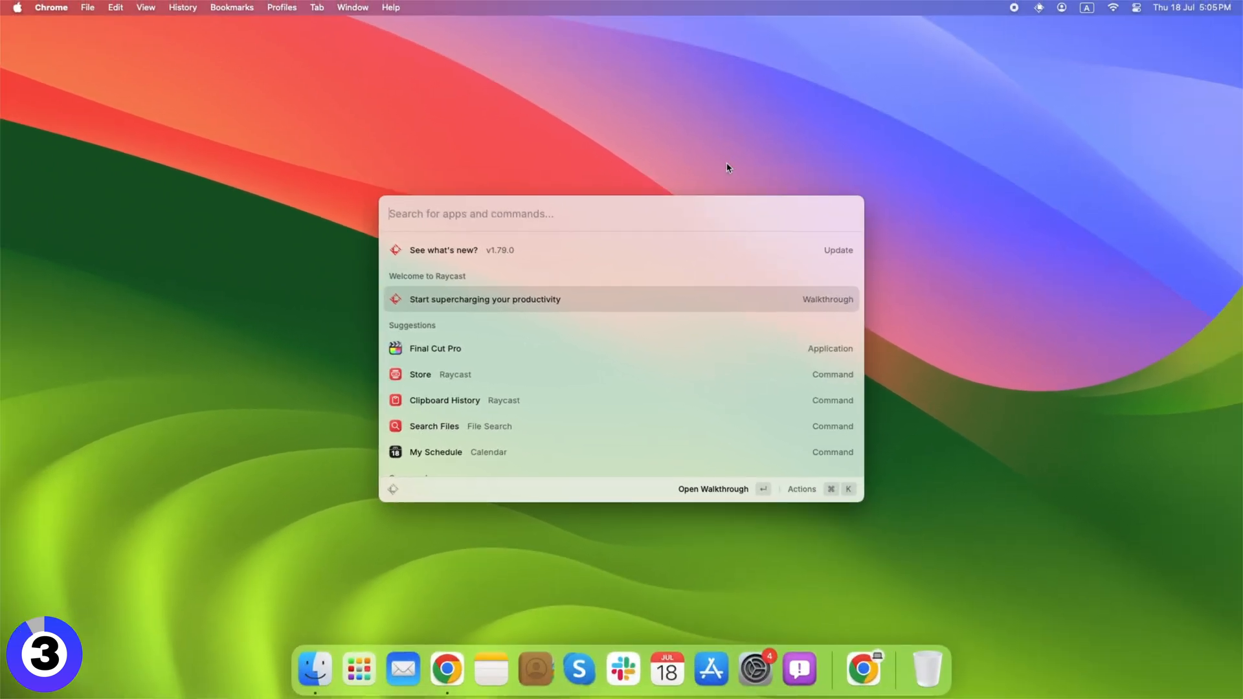
mouse_move(533, 212)
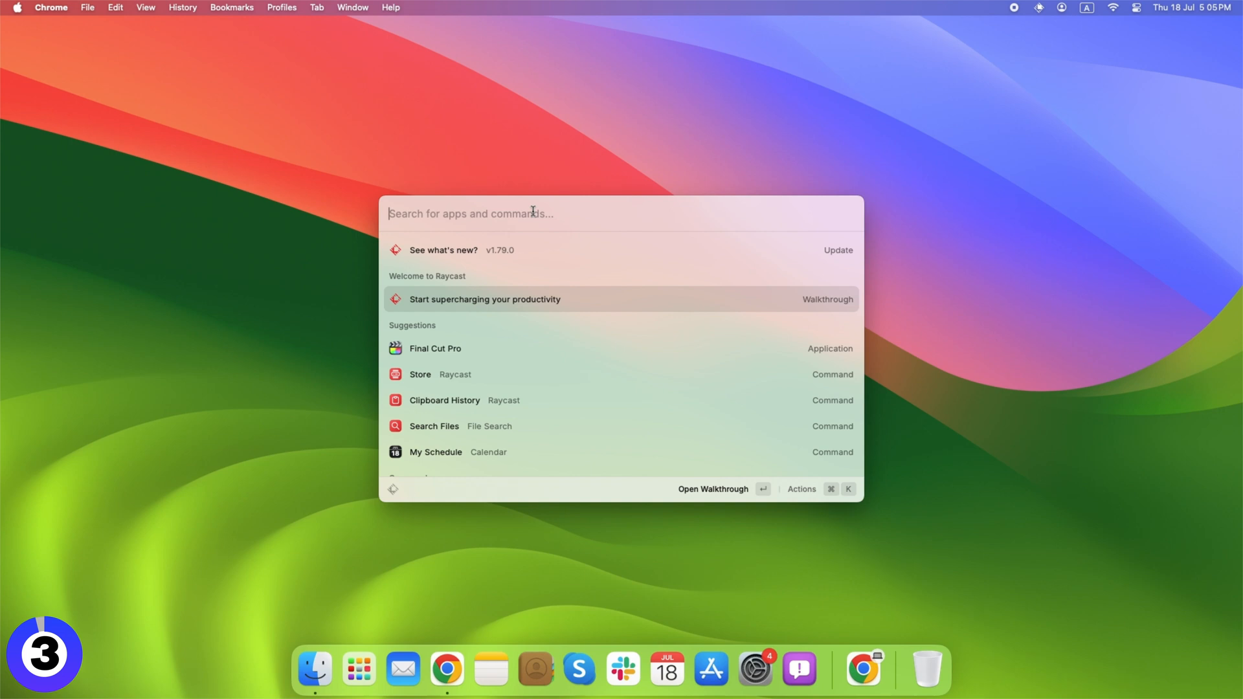
- Search Raycast for 'reminder' and launch Reminders
type("reminder")
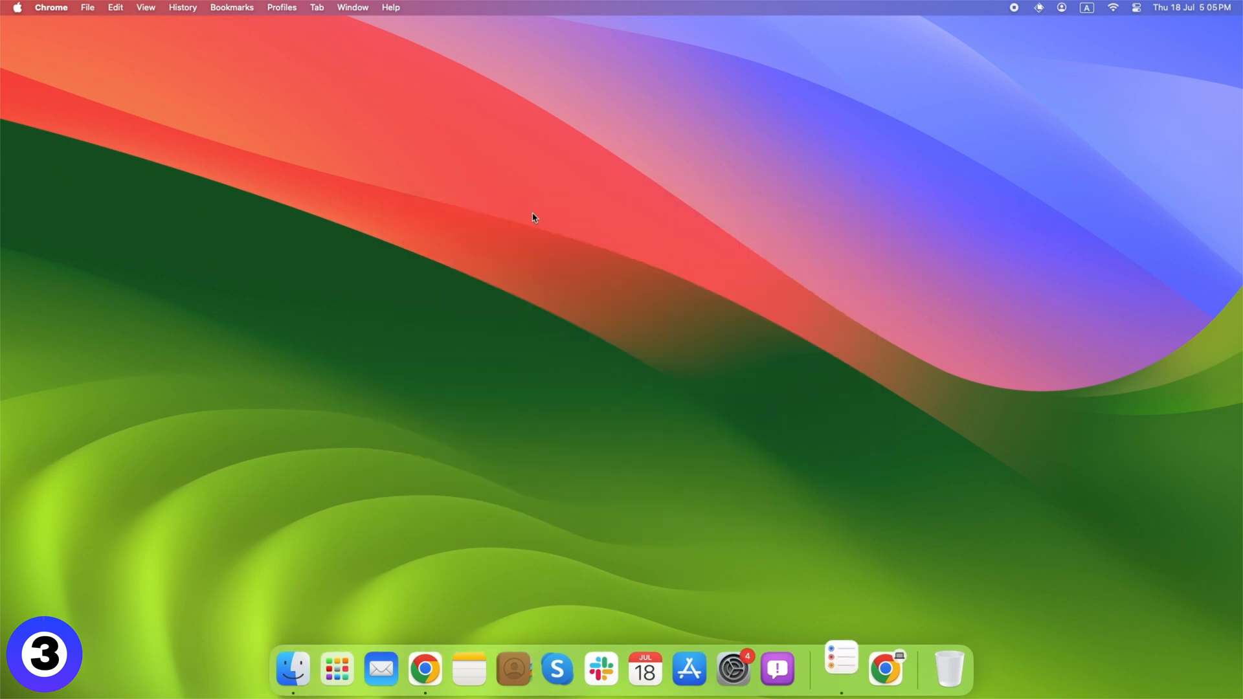
left_click(360, 103)
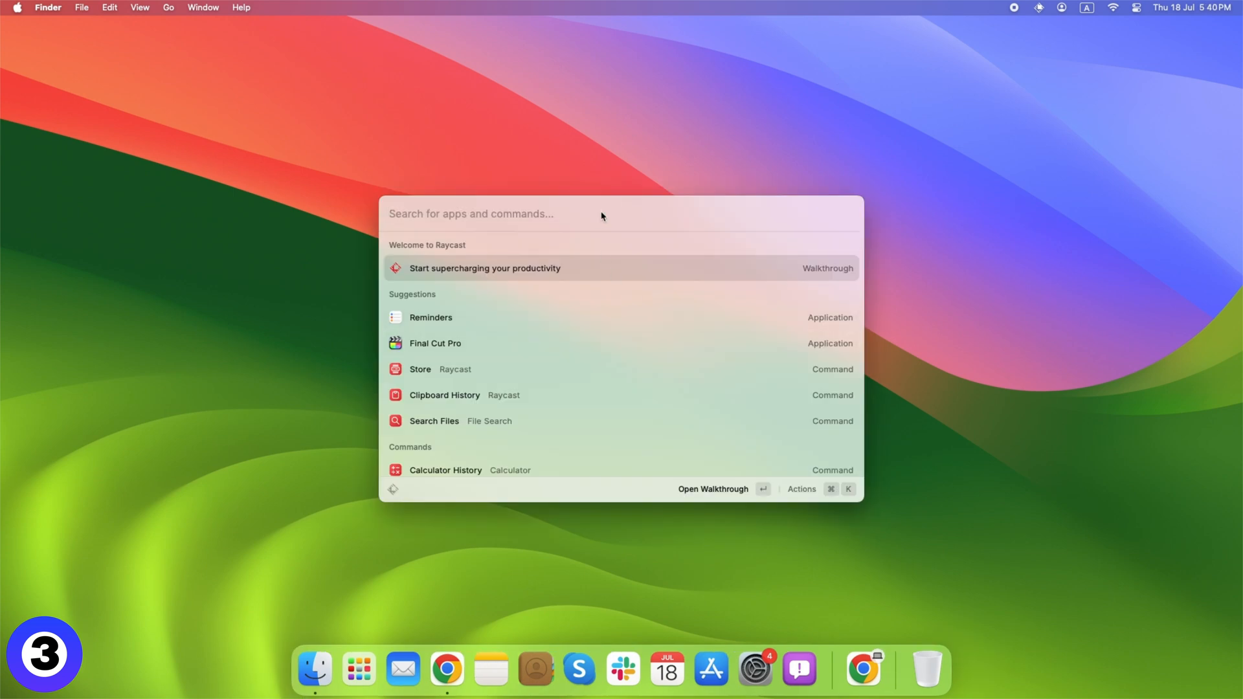
- Calculate 789 / 9 in Raycast, then begin a new 7 * 16 expression
type("click")
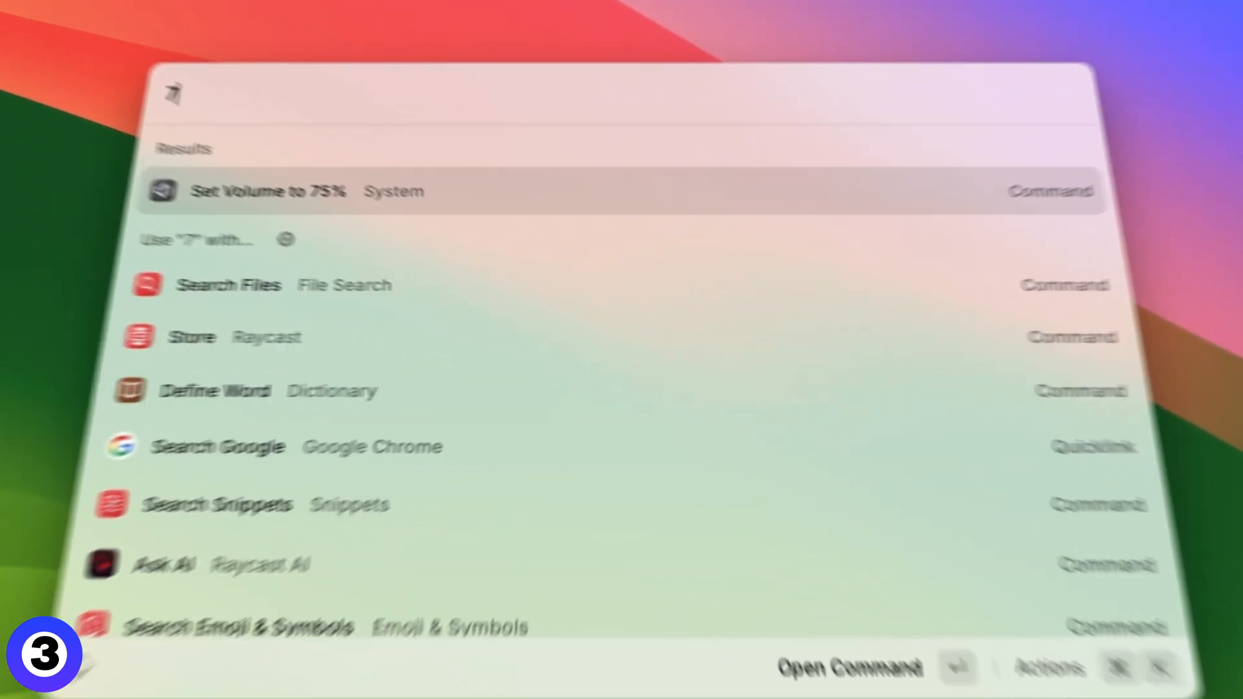
type("789 / 9")
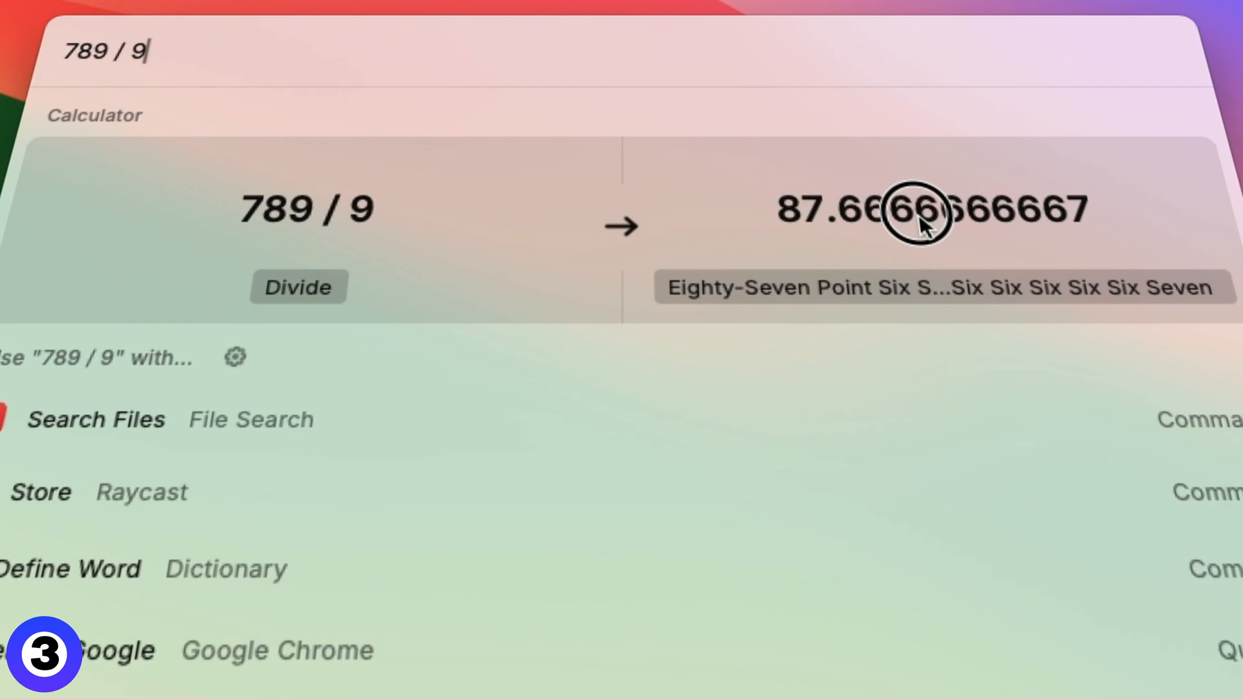
key("backspace")
type("7 *")
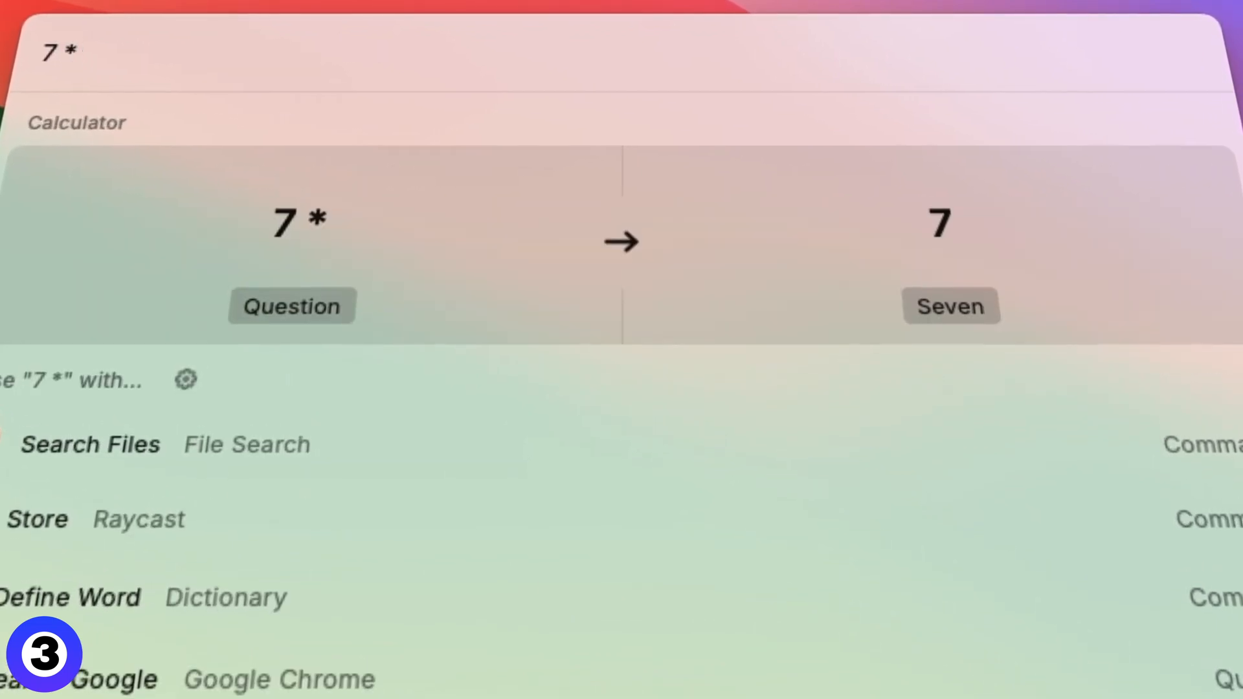
type("16")
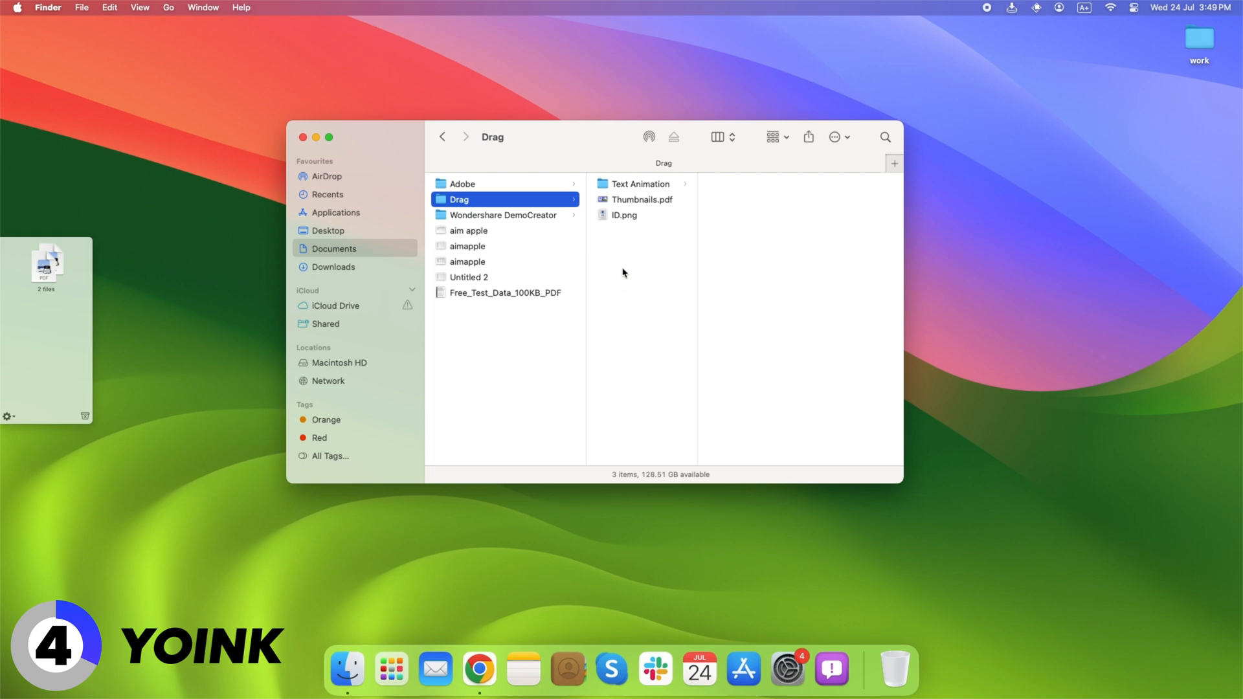
- Browse to Desktop > work > Paste here to receive the Yoink shelf files
left_click(640, 183)
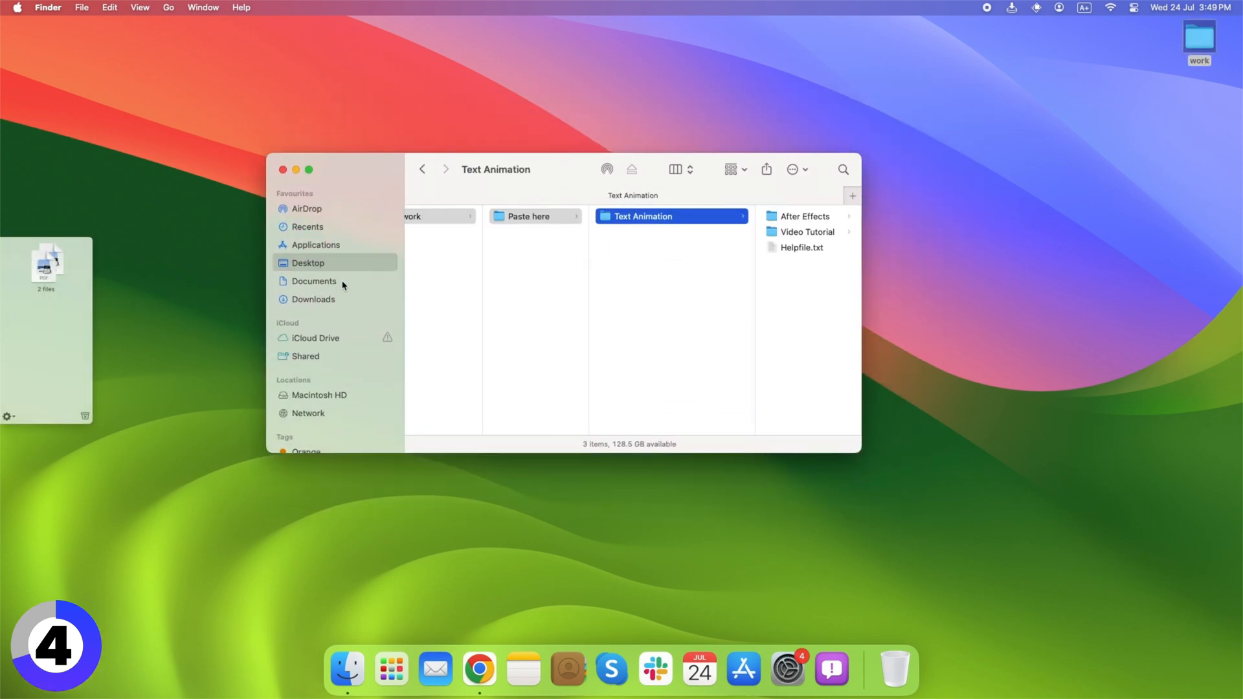
left_click(528, 216)
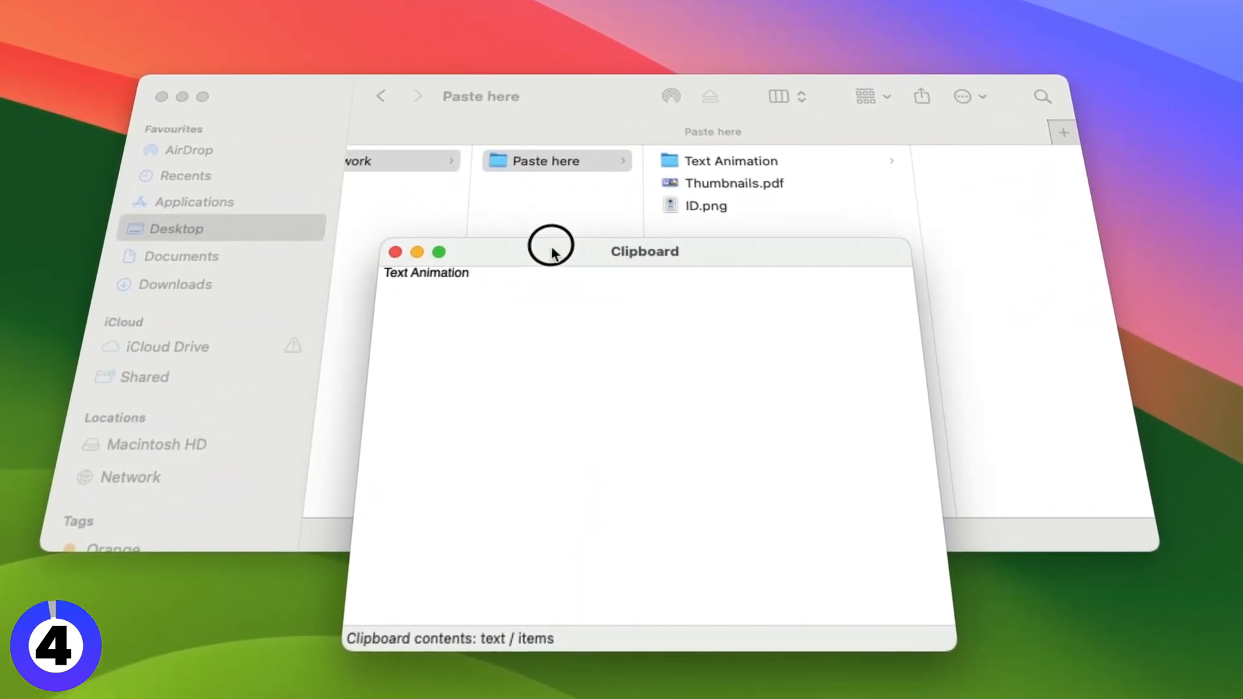
mouse_move(395, 252)
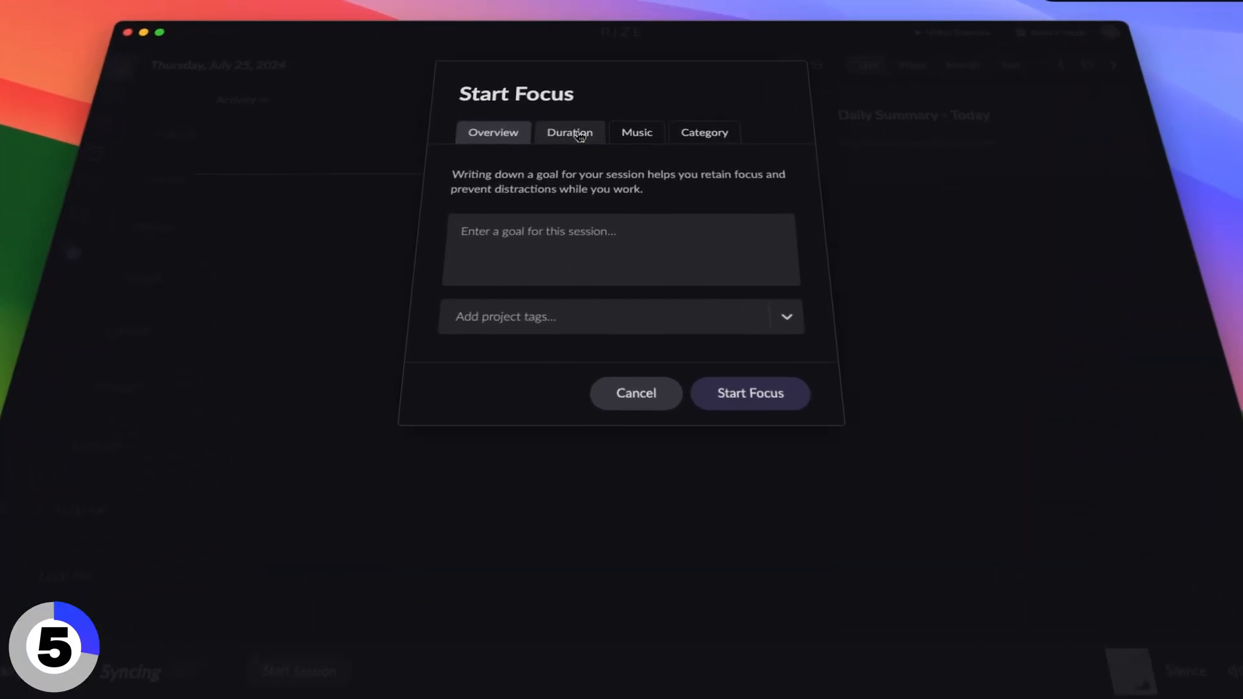
- Start a 25-minute Rize focus session, then end it
left_click(569, 131)
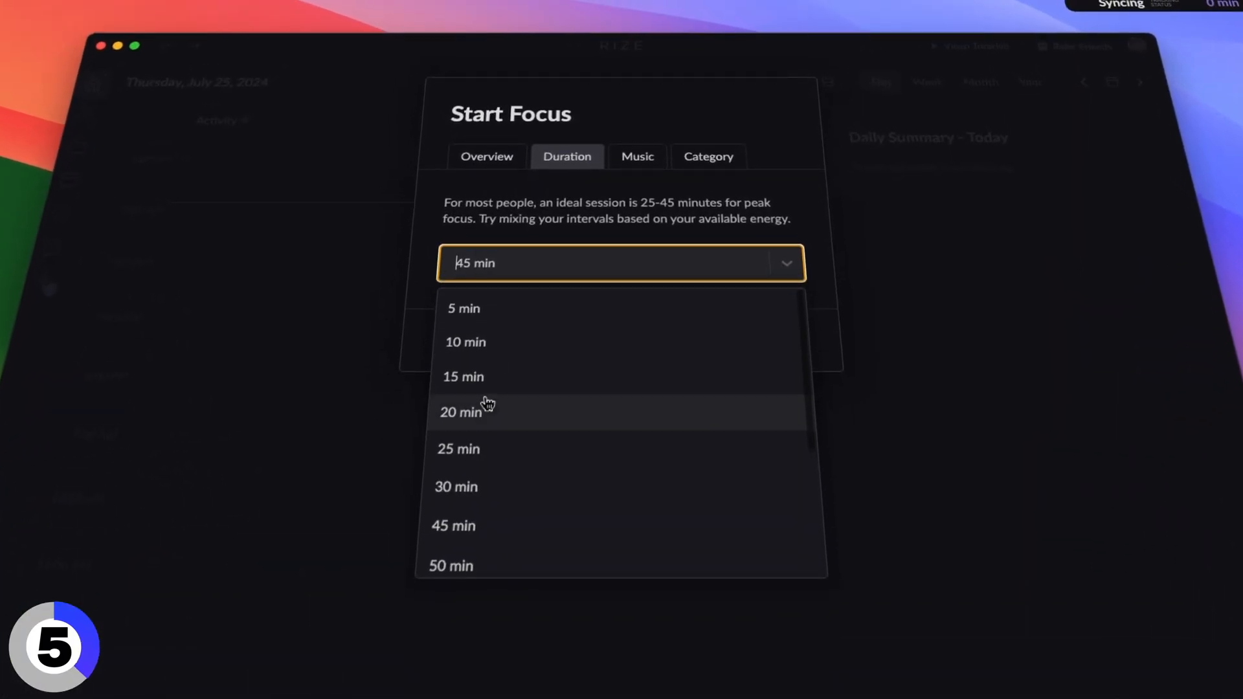
left_click(458, 448)
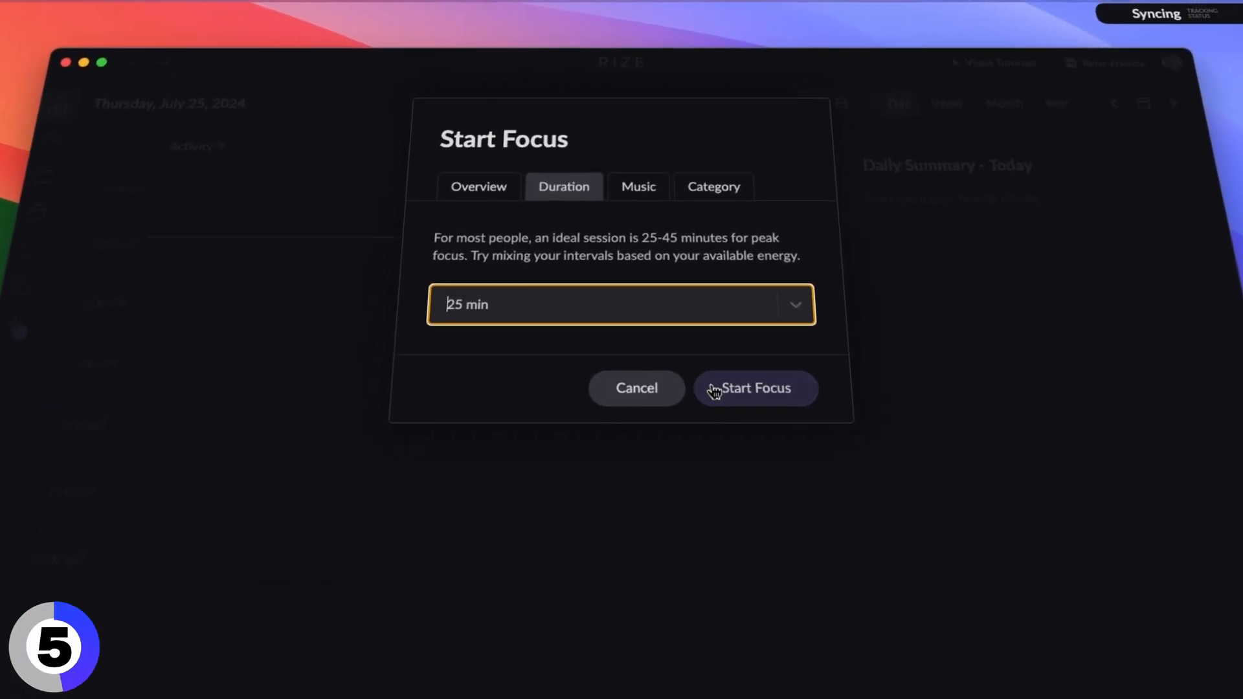
left_click(753, 388)
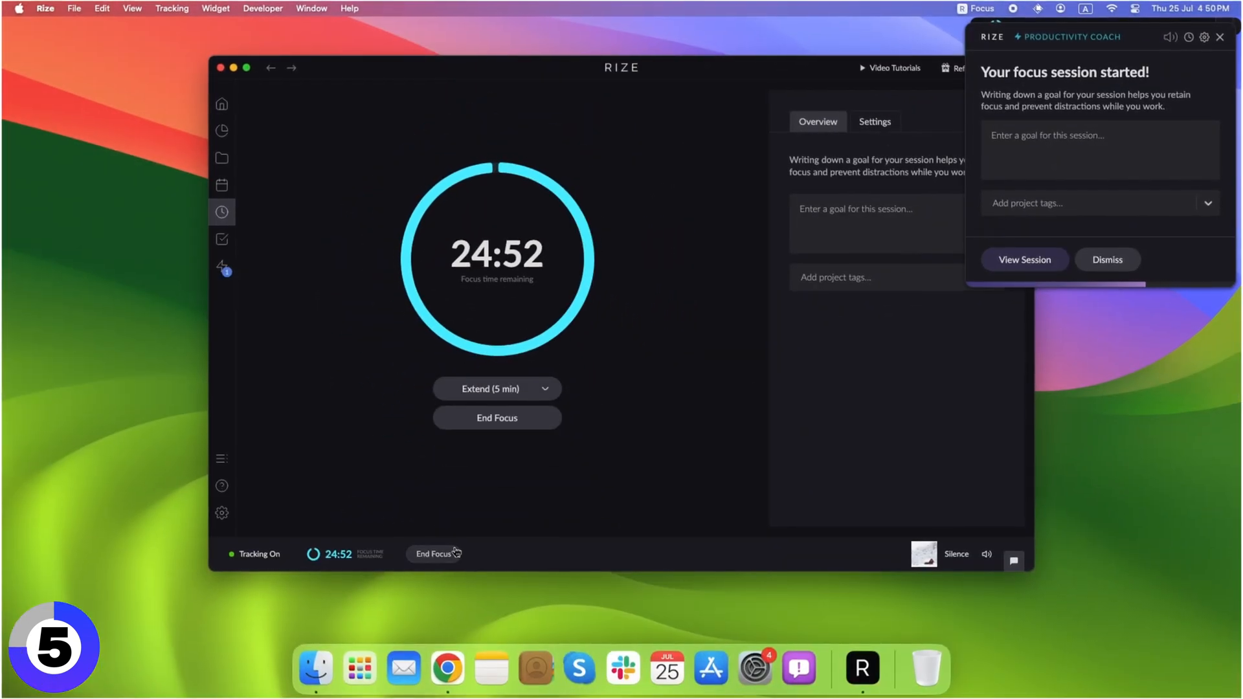
left_click(223, 104)
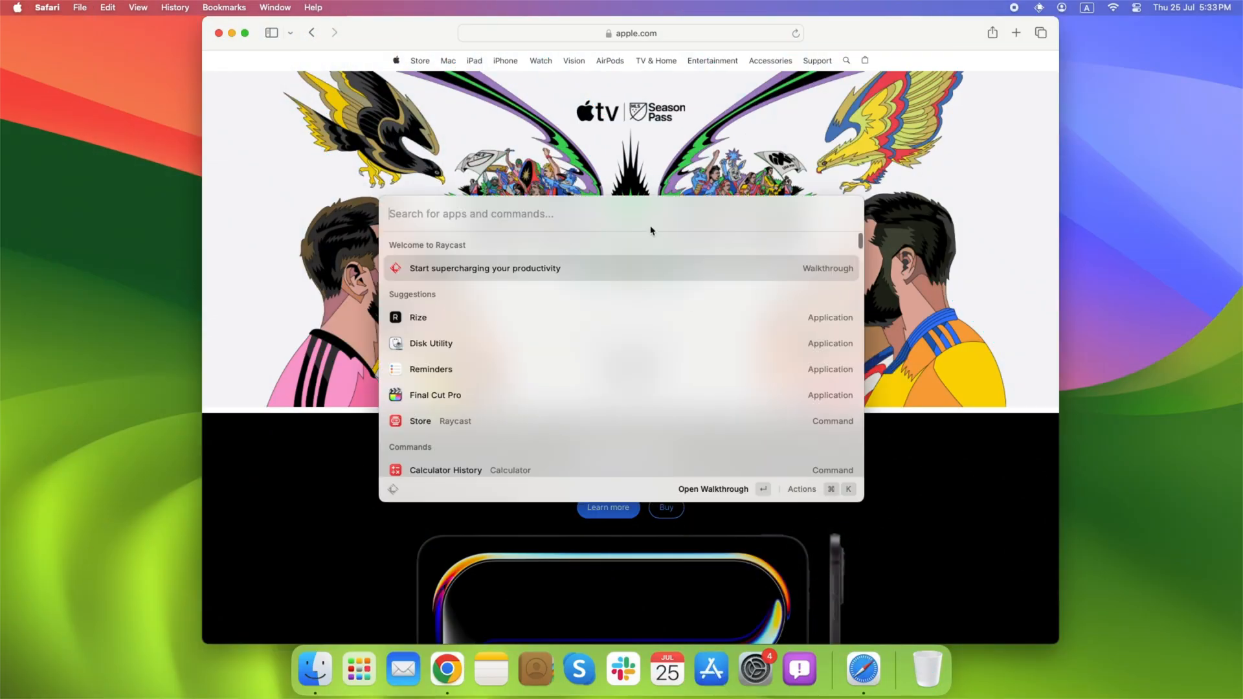
- Launch Skitch via Raycast and show sharing options for the annotated apple.com screenshot
type("skitch")
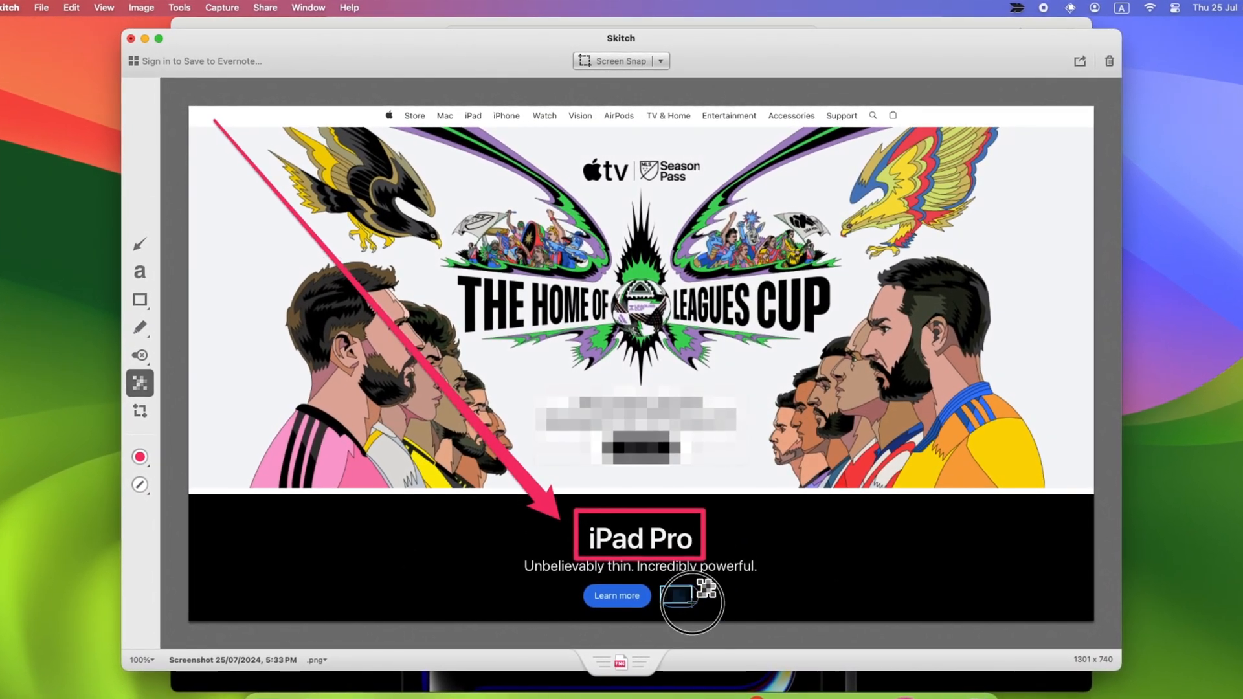
left_click(1079, 60)
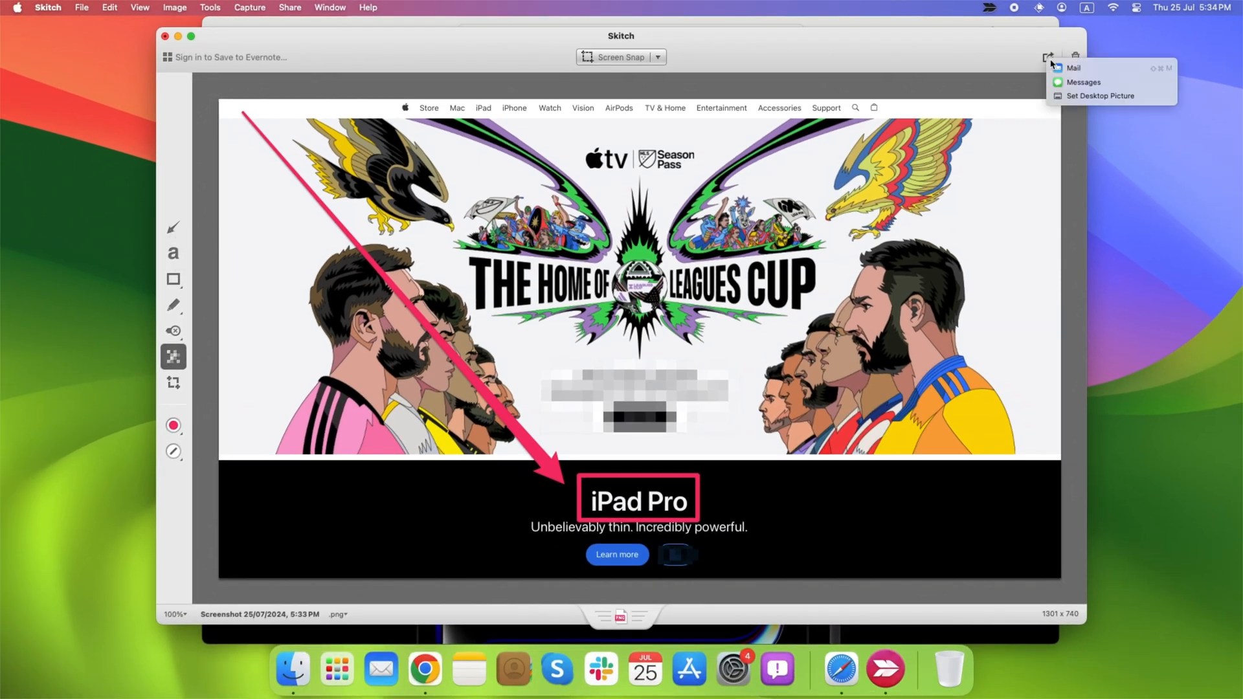
mouse_move(1073, 67)
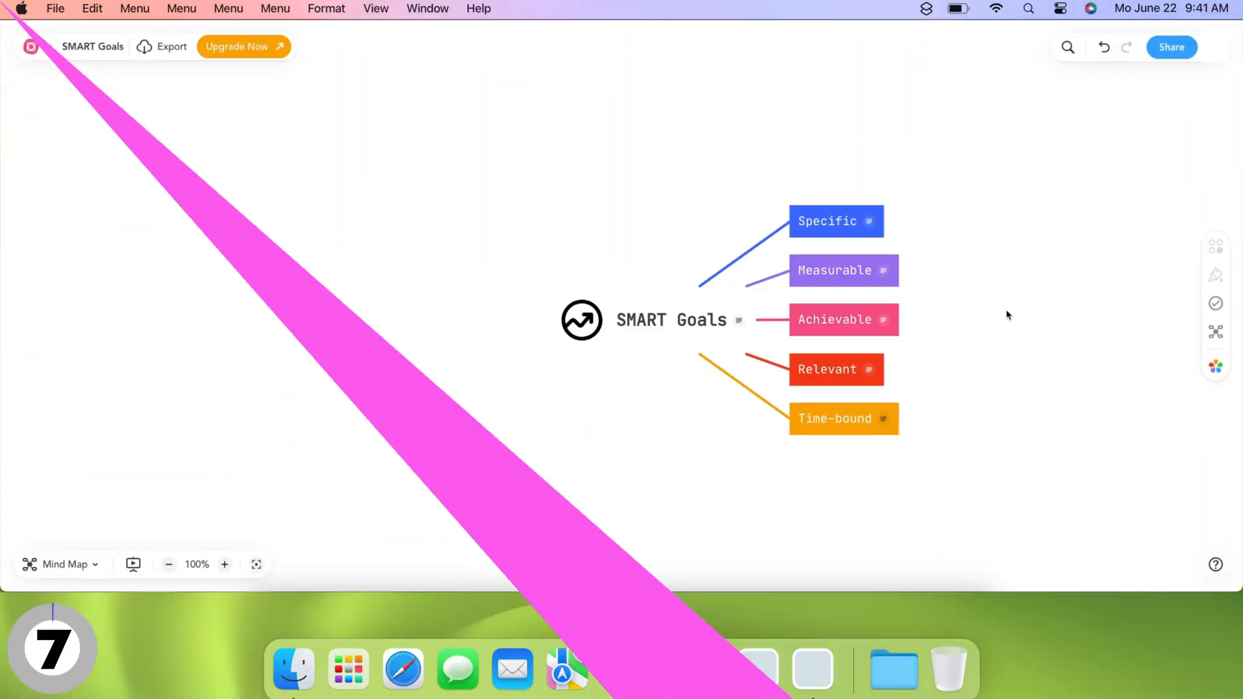
- Add a '100K Subs' subtopic under Achievable and colour it green
left_click(910, 319)
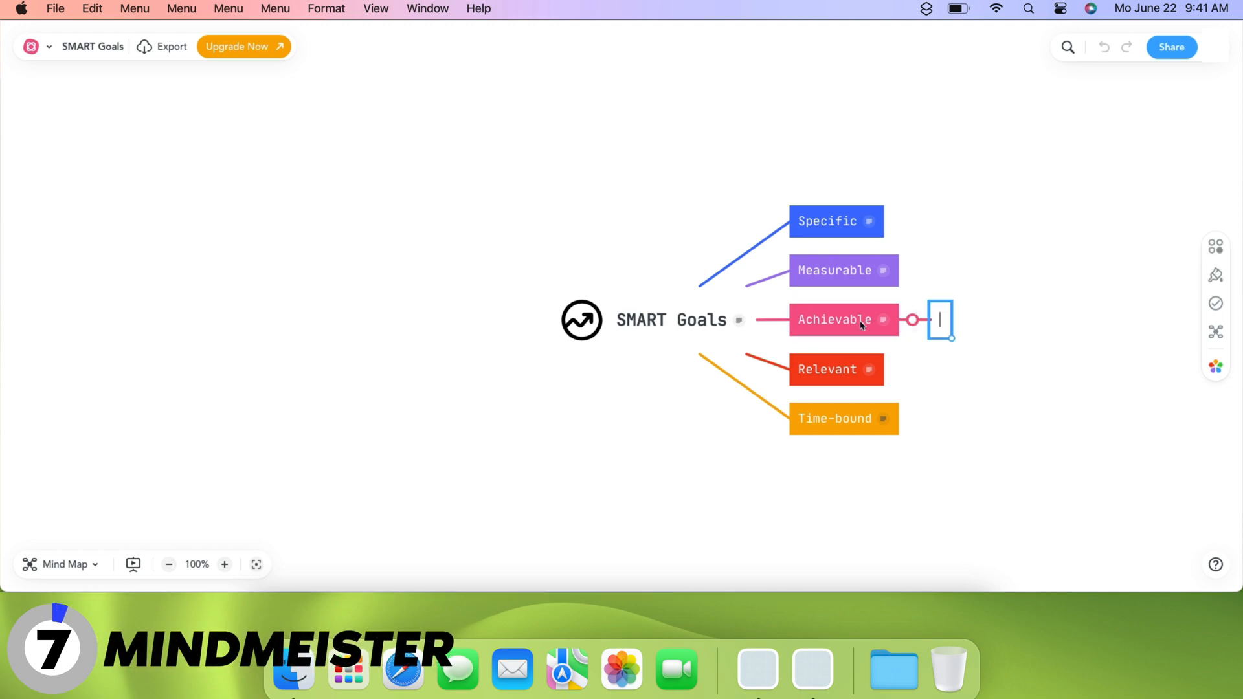
type("100K Subs")
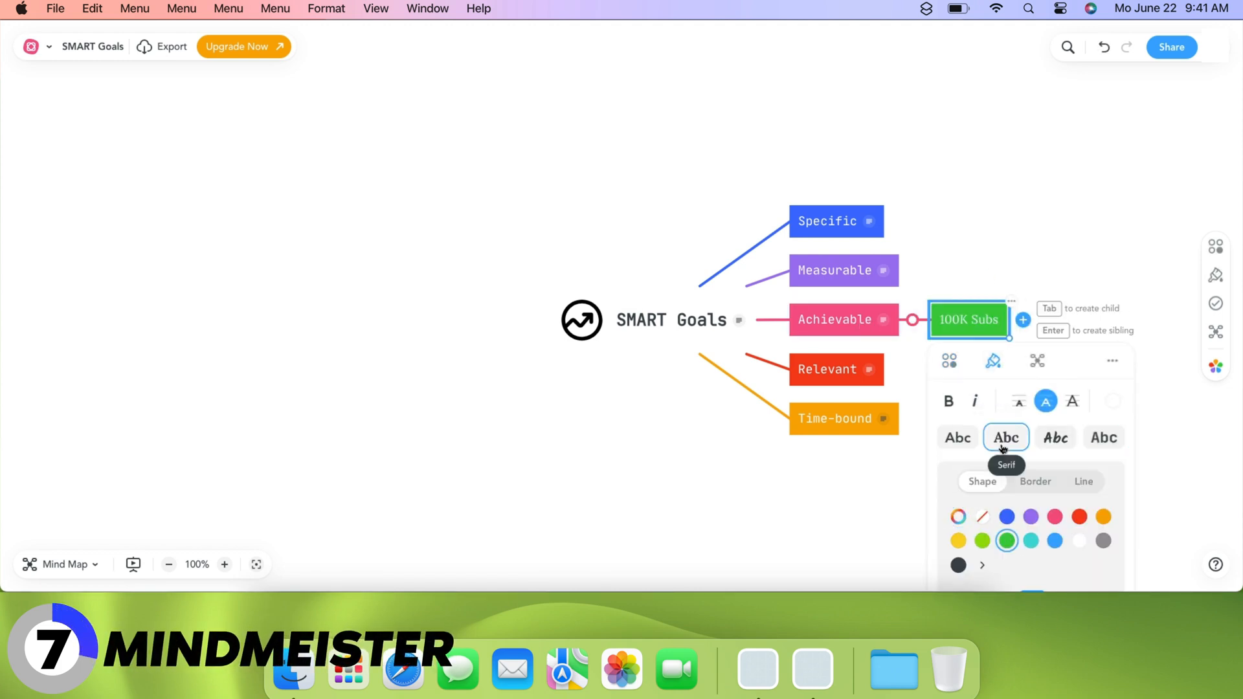
left_click(581, 321)
type("This Year")
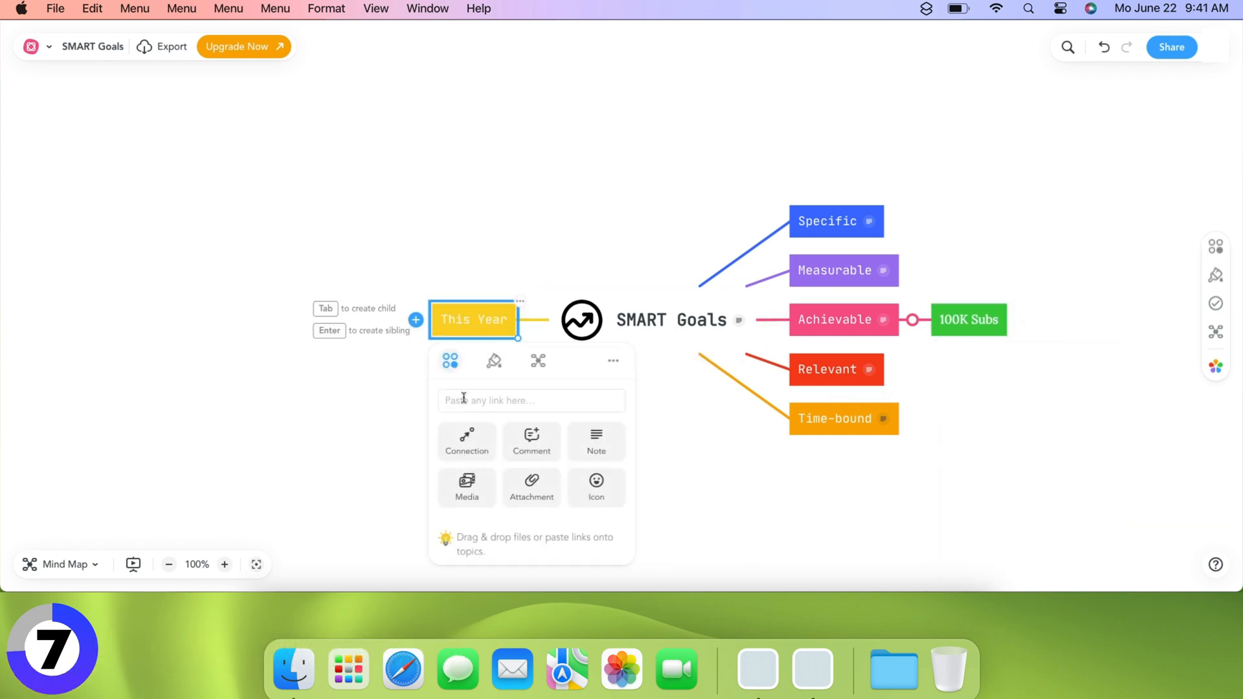
left_click(493, 361)
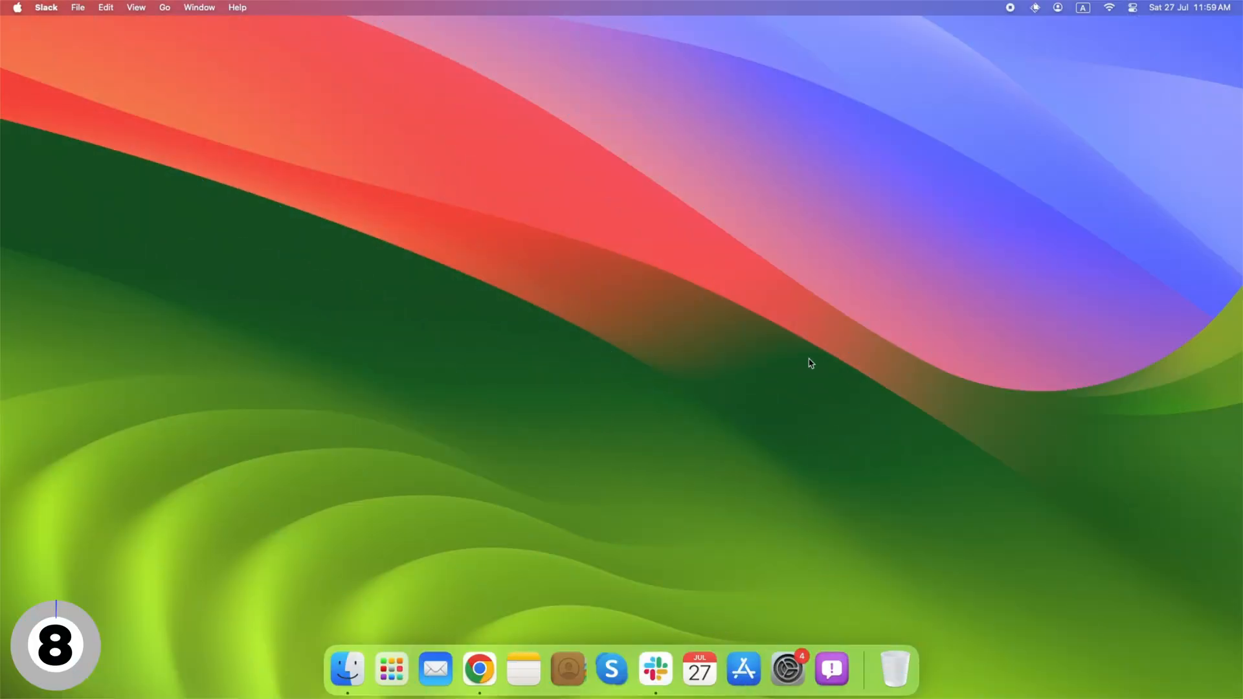
- Bring Slack forward and scroll up through the #aim-apple message history
left_click(654, 668)
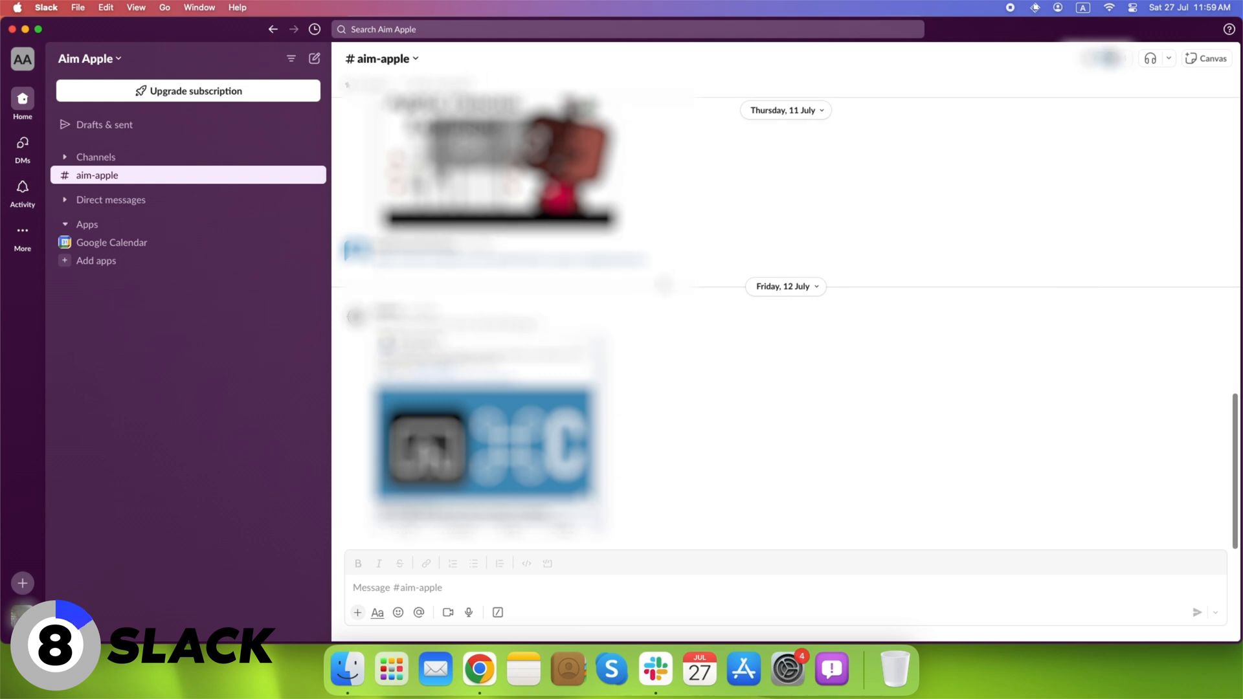
scroll("up", 3)
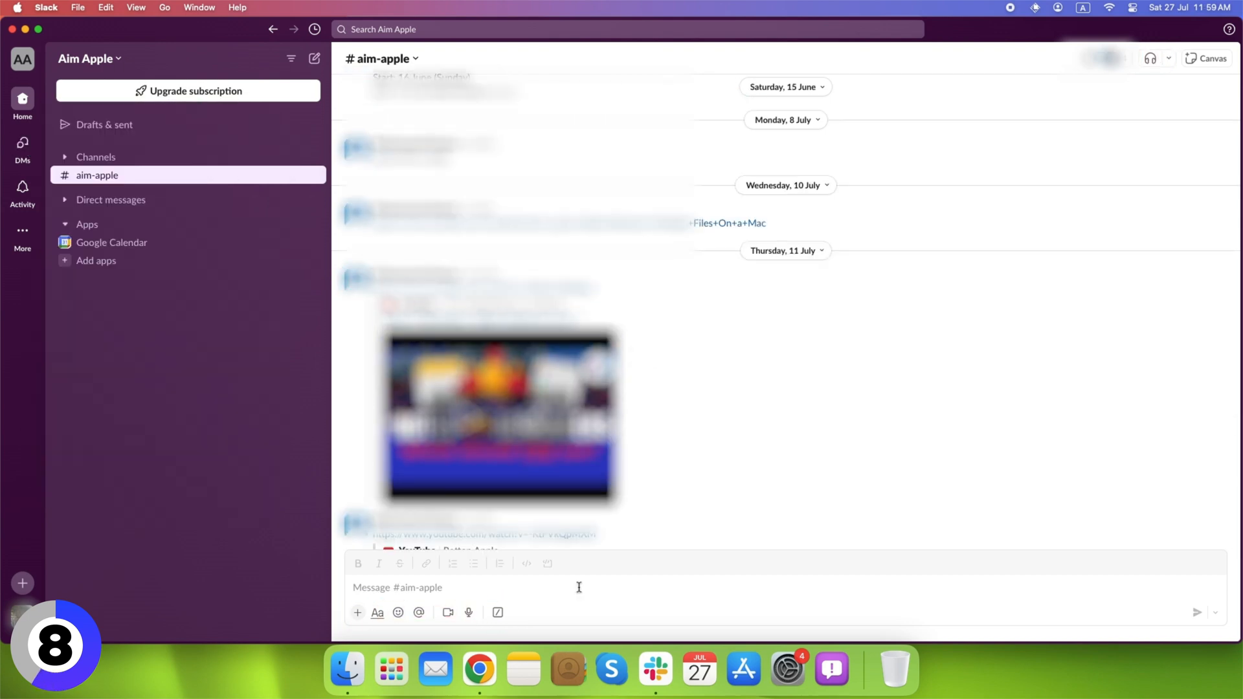
mouse_move(448, 612)
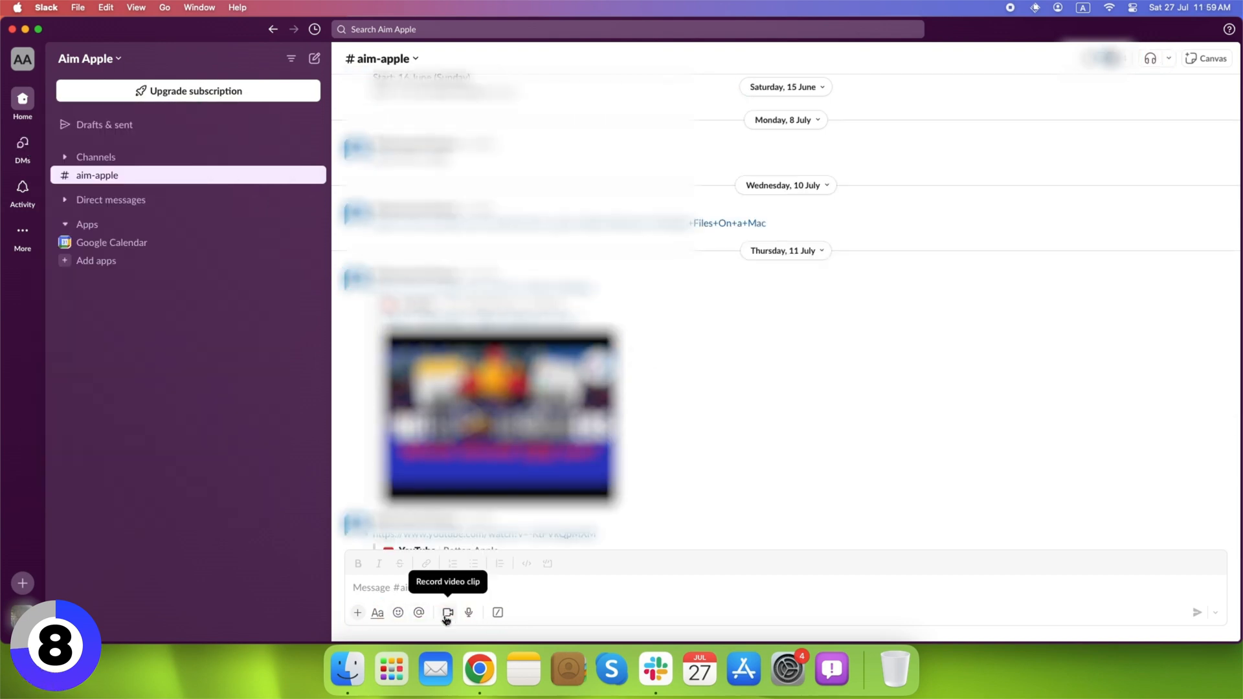
mouse_move(523, 623)
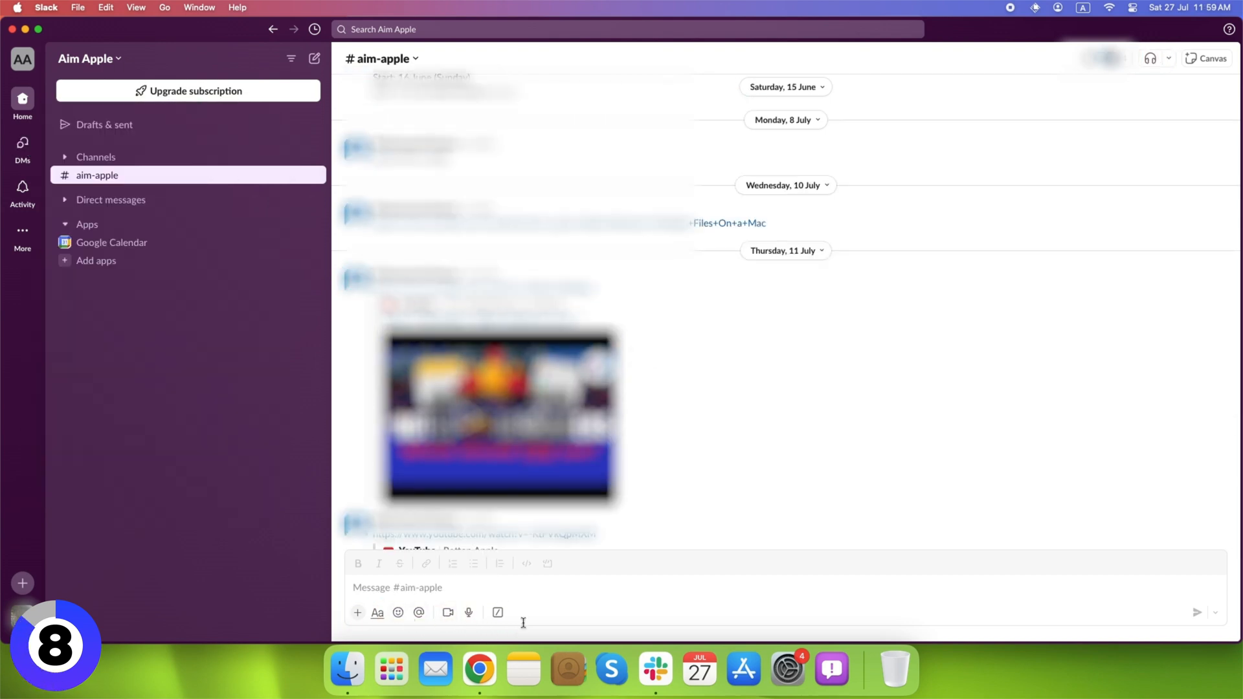
mouse_move(1150, 58)
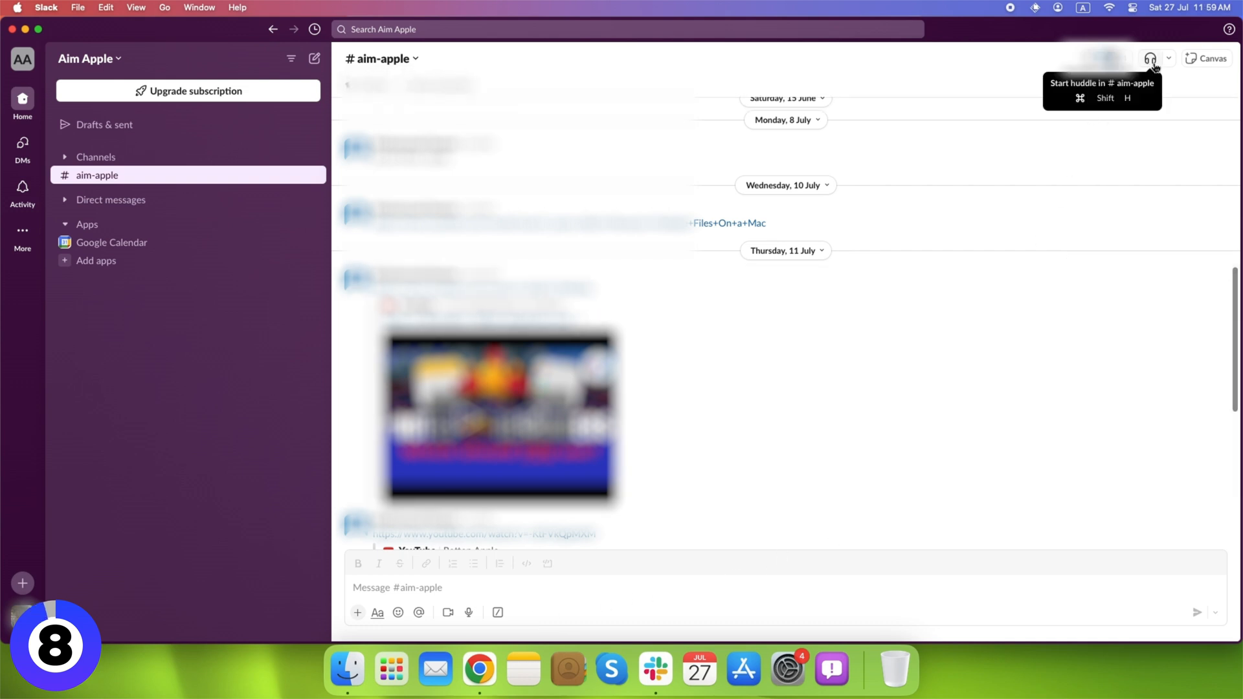
mouse_move(1170, 111)
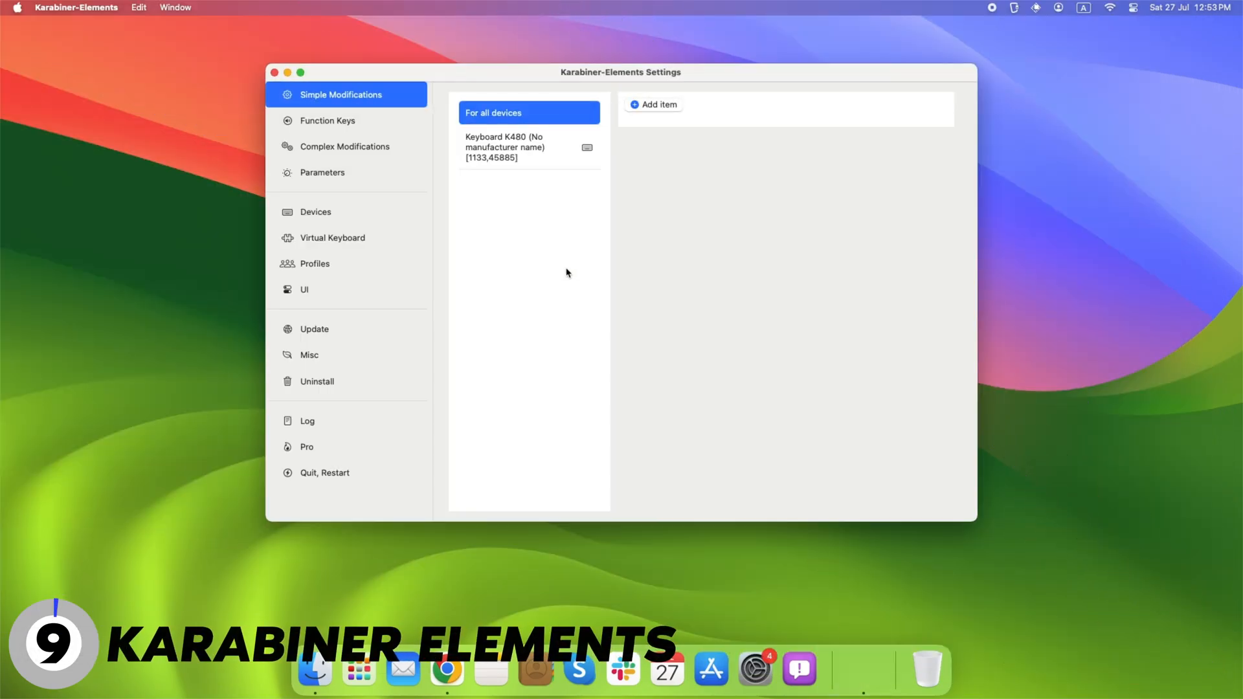
- Remap fast_forward to play_or_pause, add a cut key remapping, and change the app icon style
left_click(658, 104)
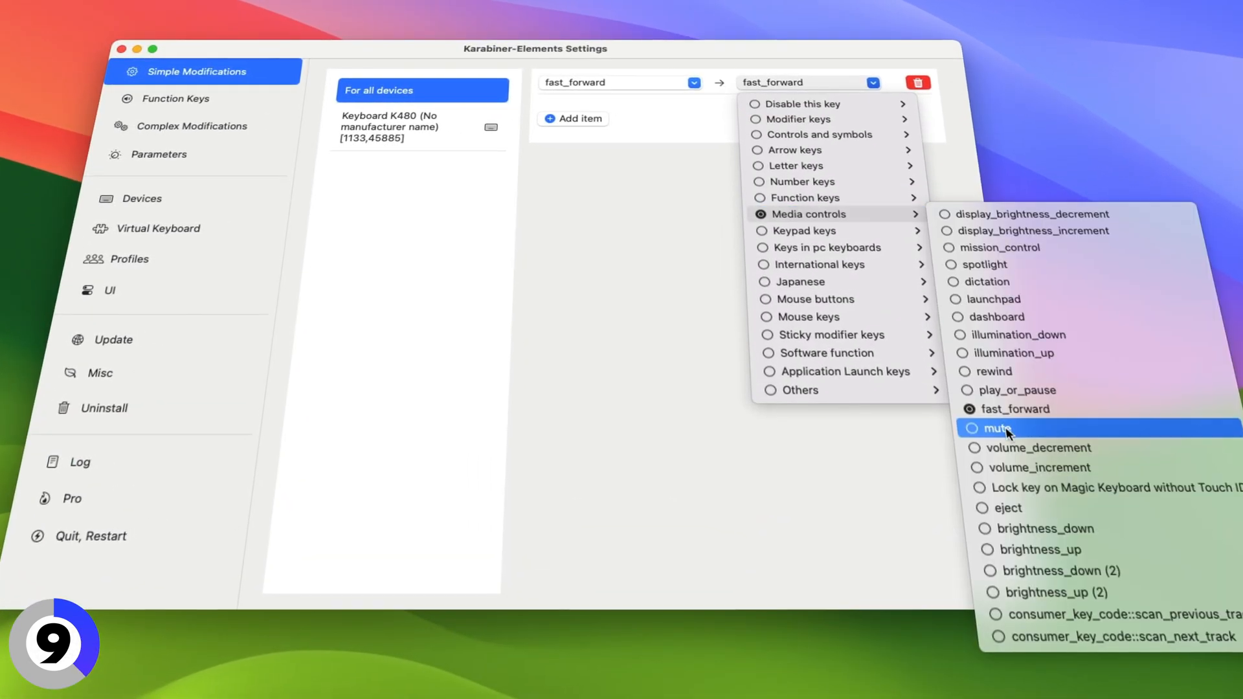
left_click(1016, 390)
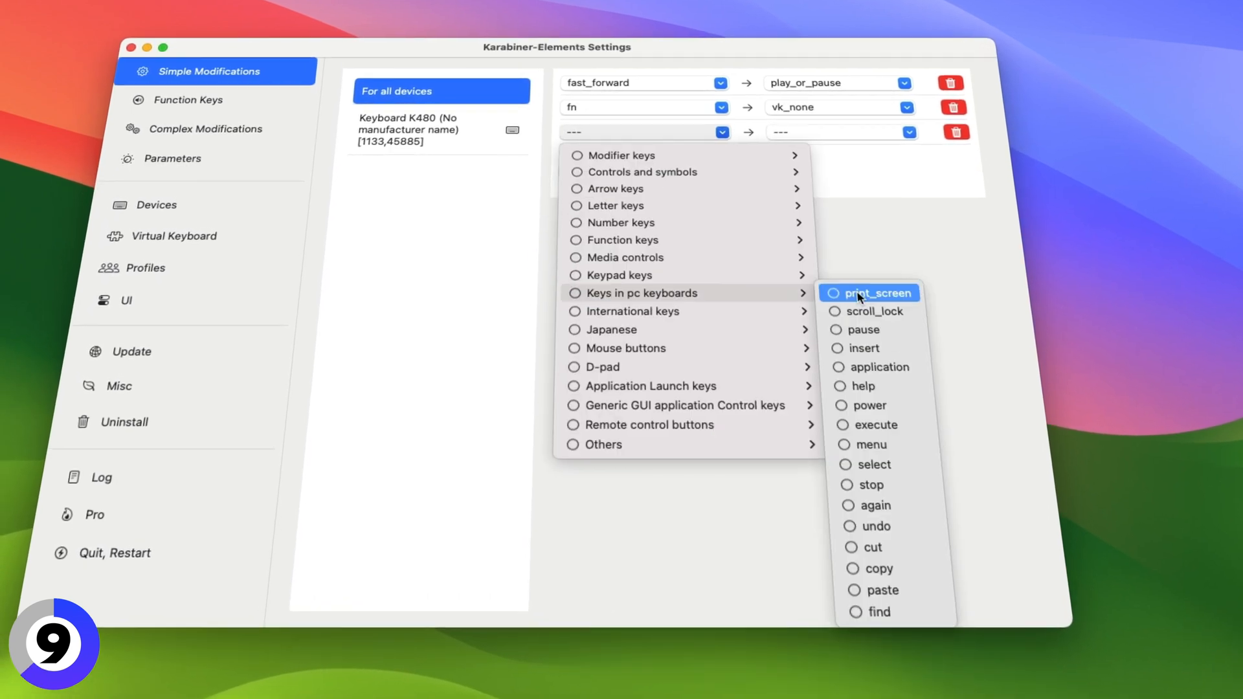
left_click(873, 547)
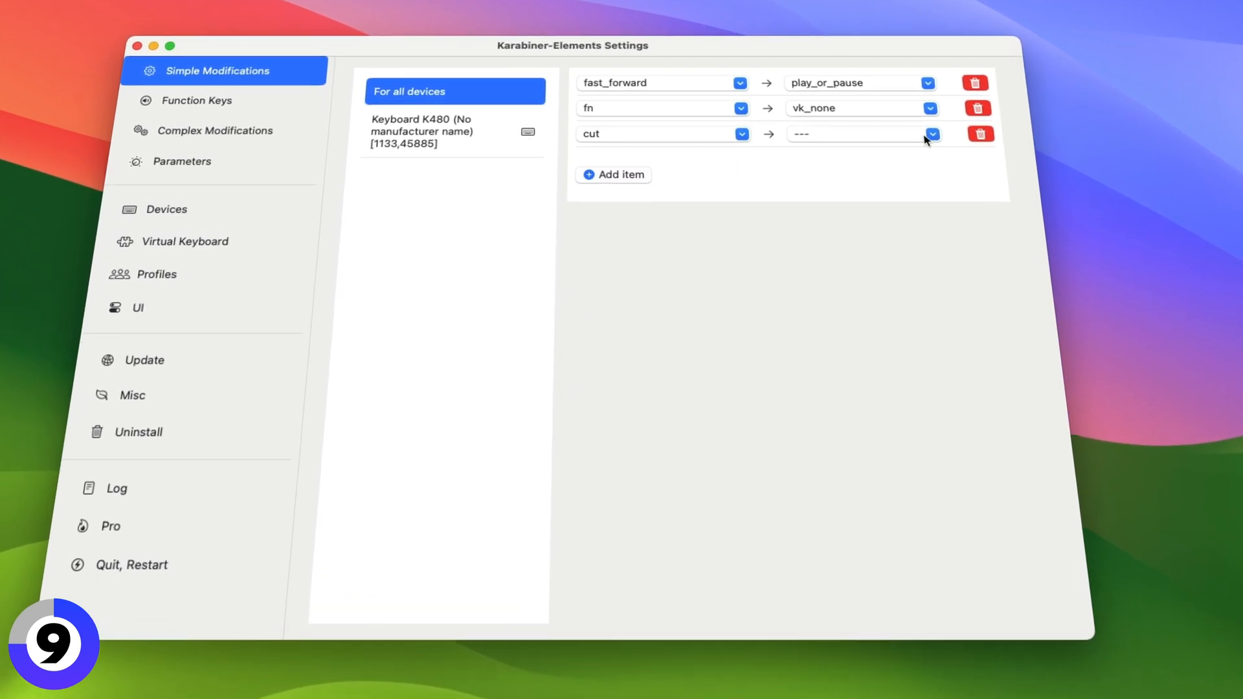
left_click(931, 134)
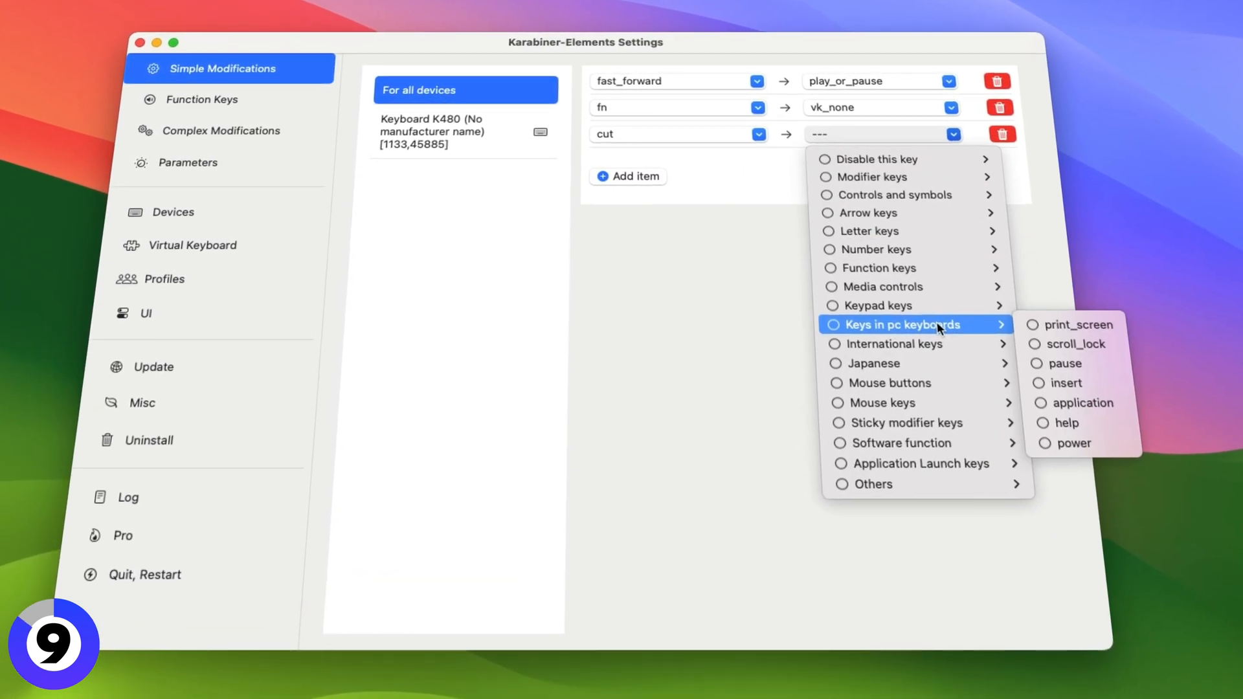
left_click(193, 246)
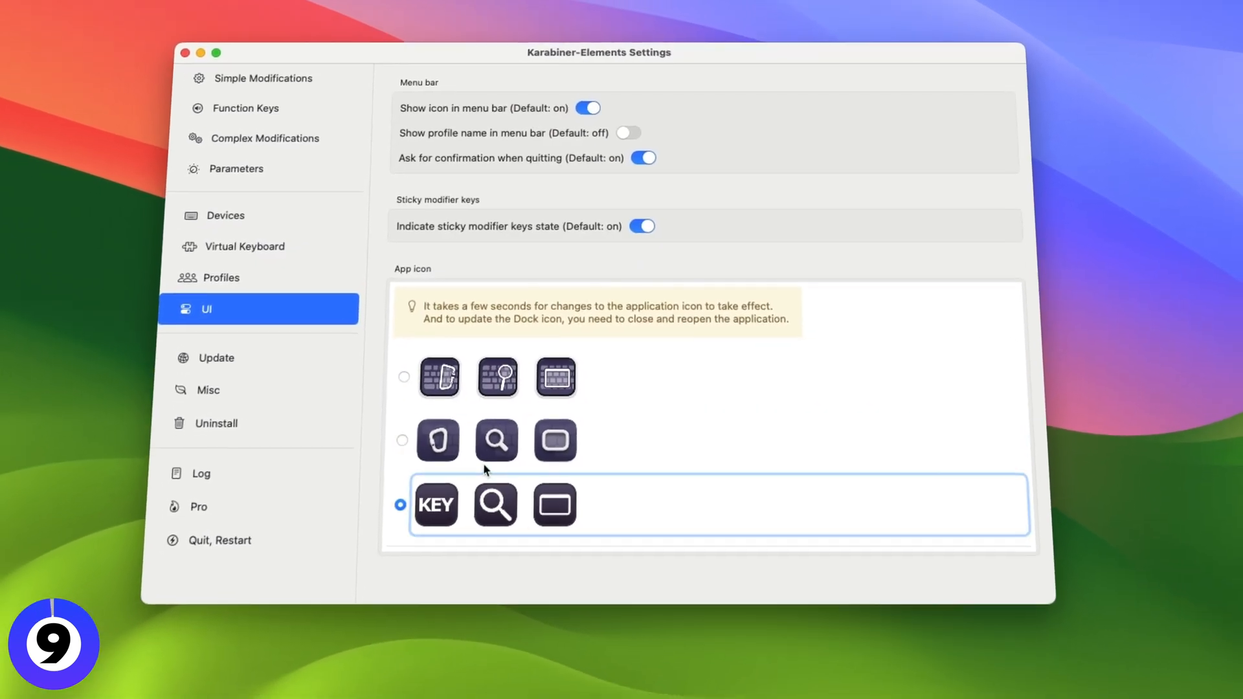
left_click(246, 109)
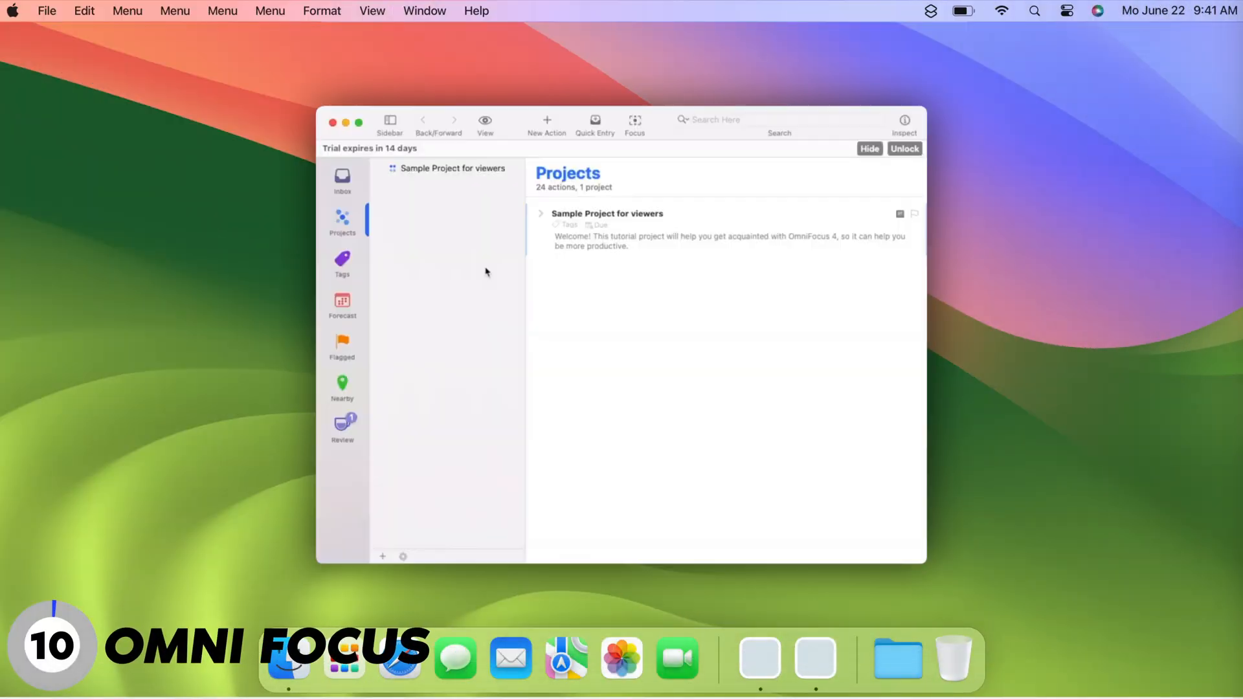
- Expand the Sample Project and check off the Begin with the basics actions, including Reorder your actions
left_click(539, 212)
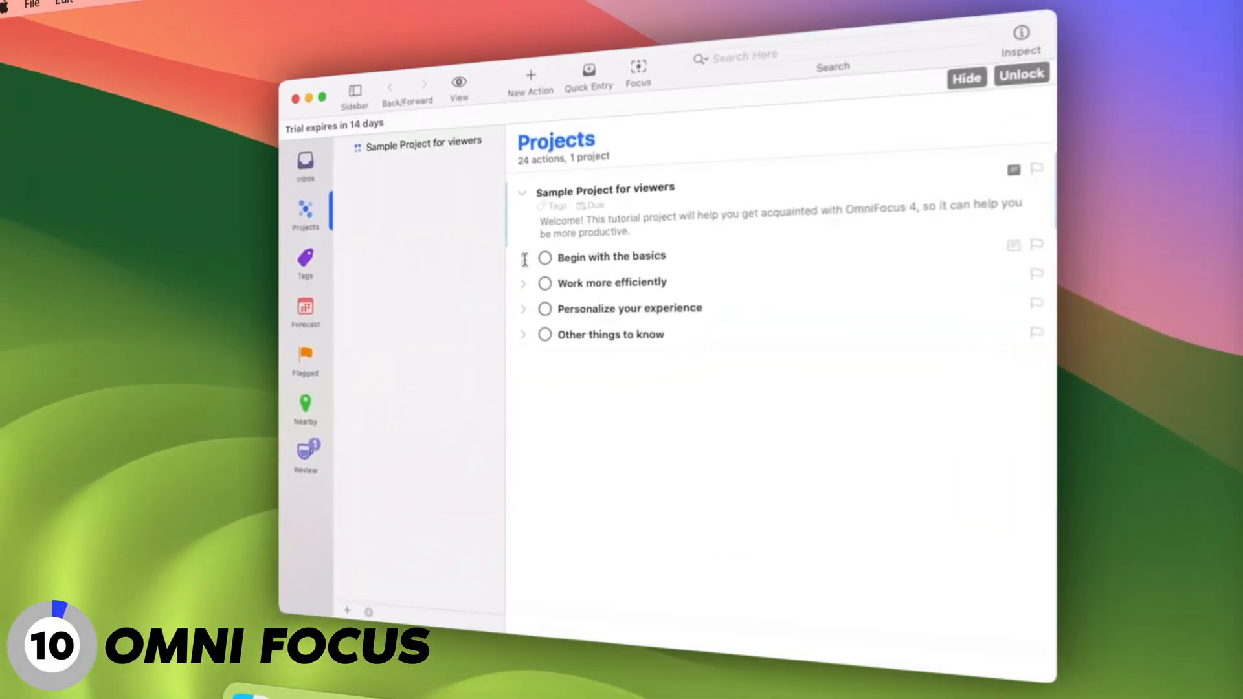
left_click(522, 257)
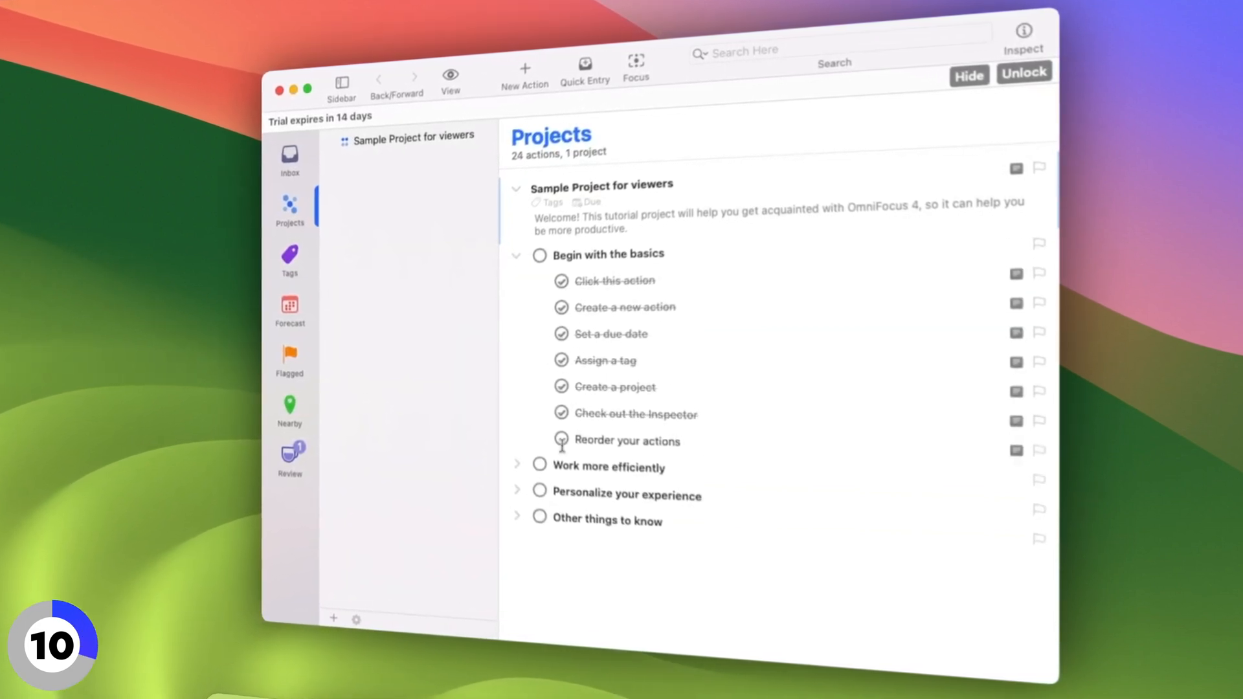
left_click(516, 254)
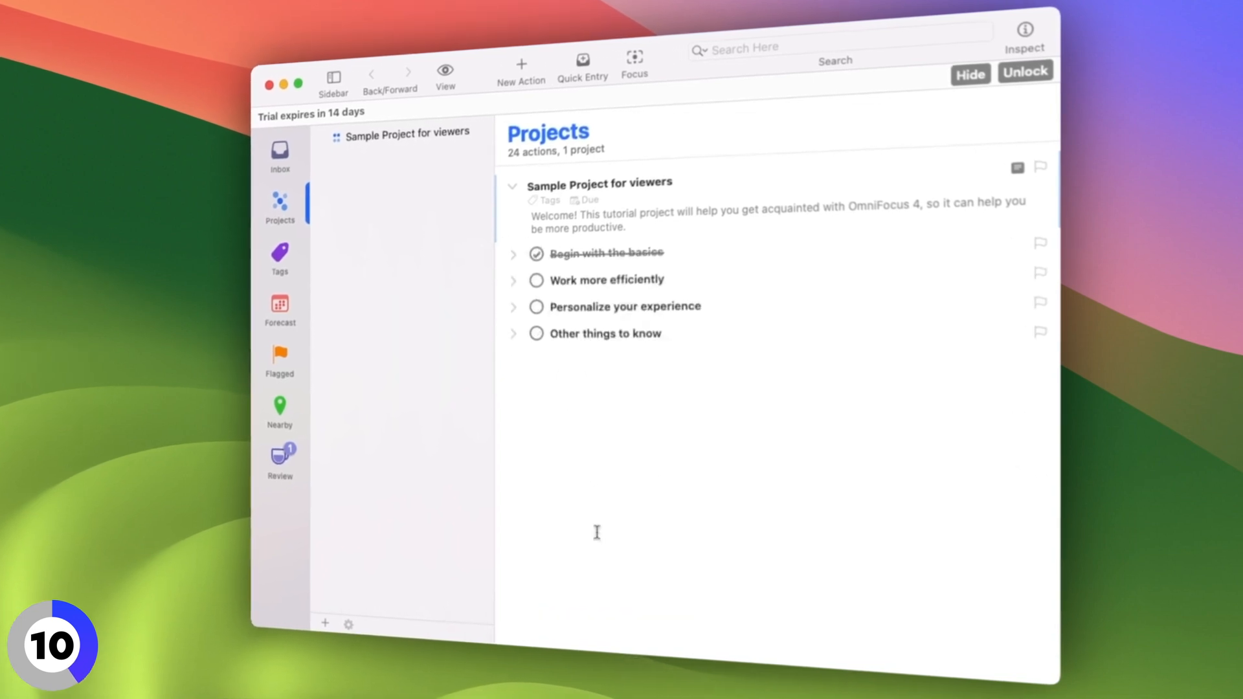
left_click(513, 306)
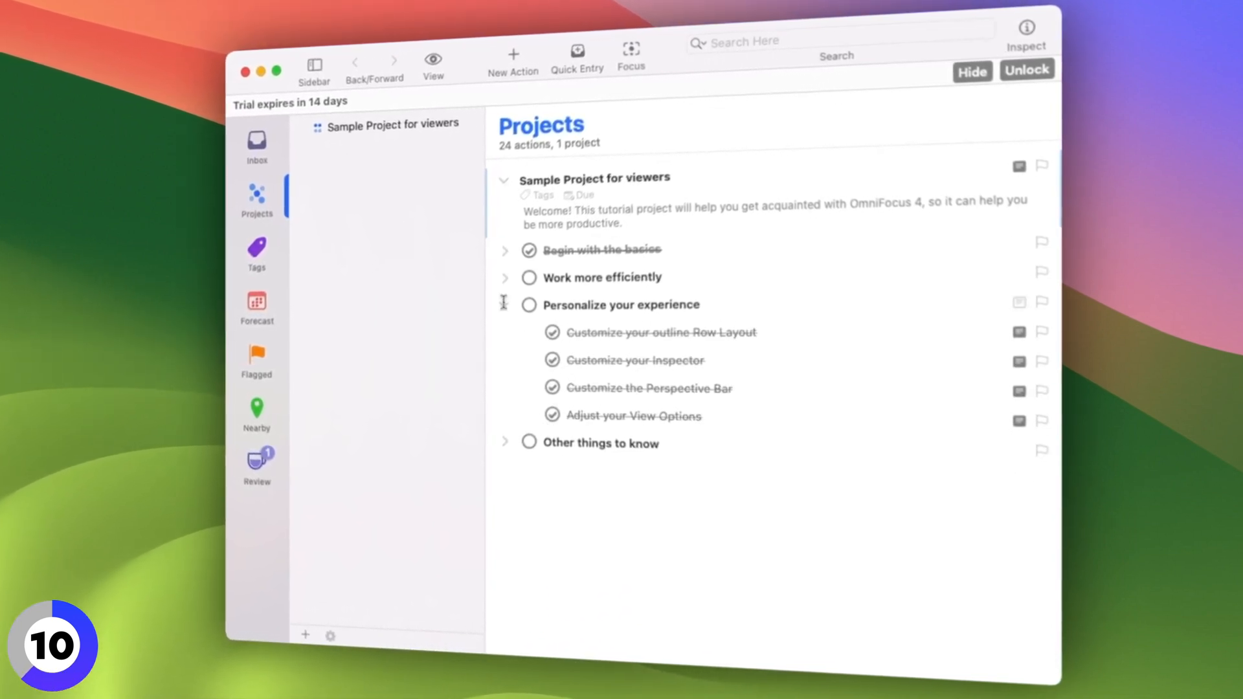
- Search the database for 'Sample', clear the search, and show the Tags view
left_click(836, 40)
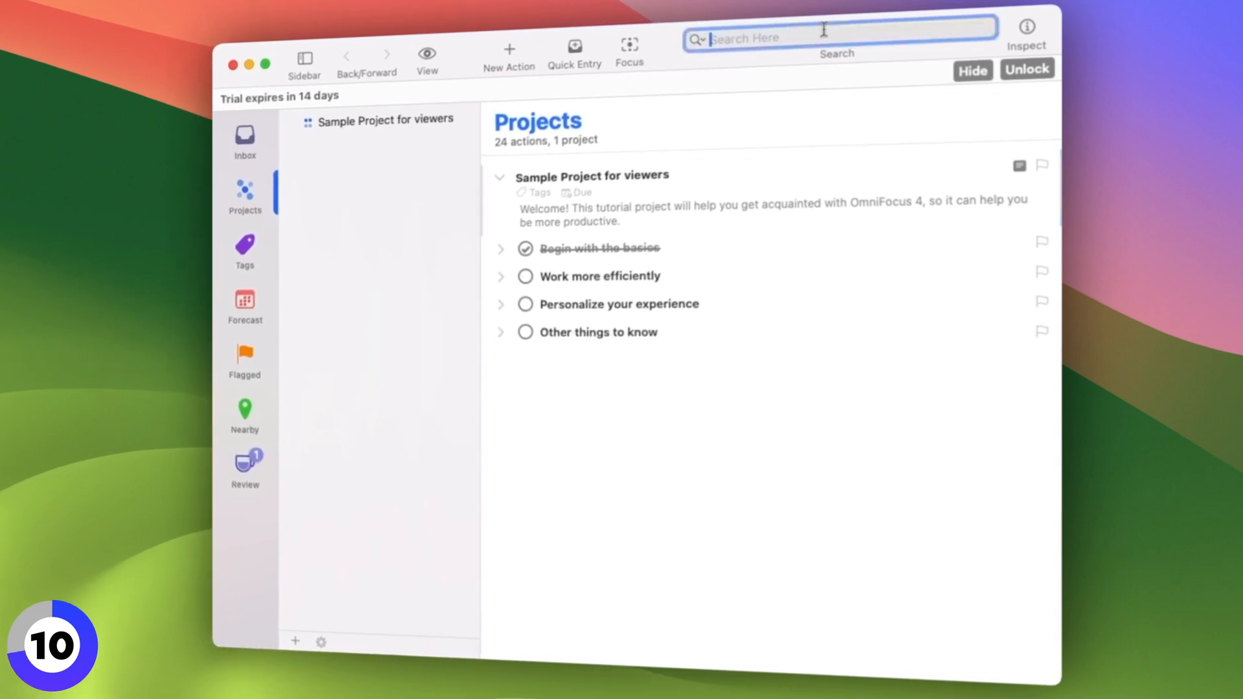
type("Sample")
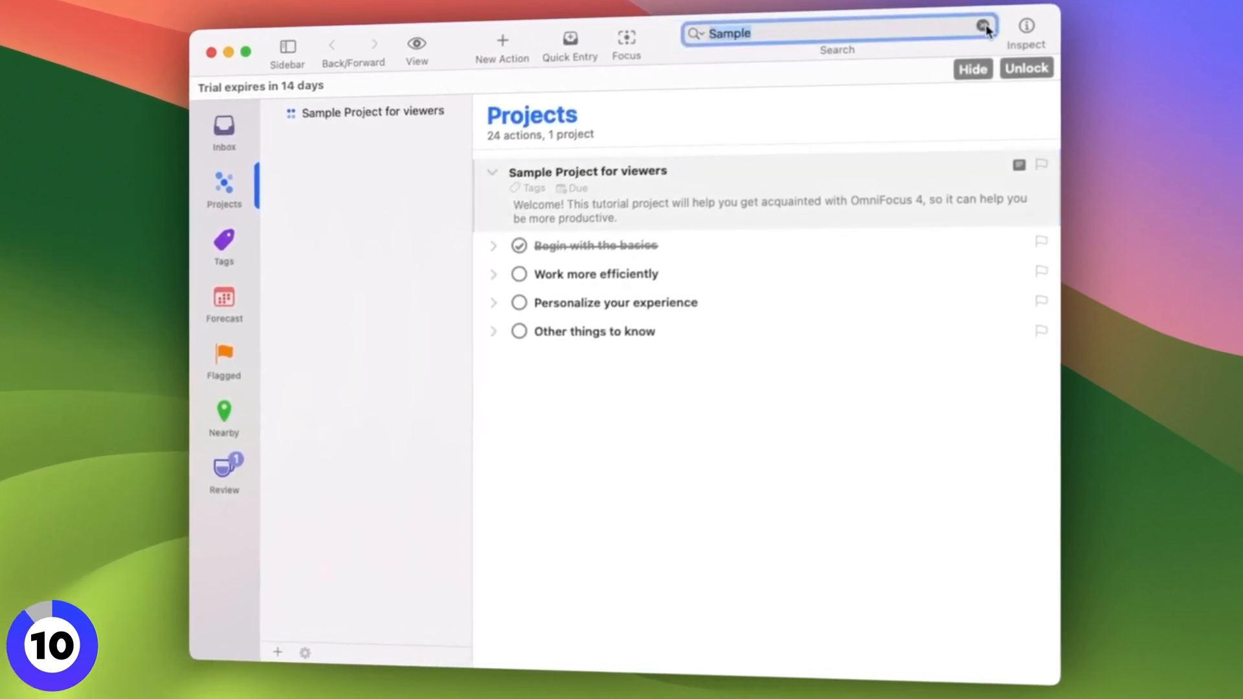
left_click(222, 244)
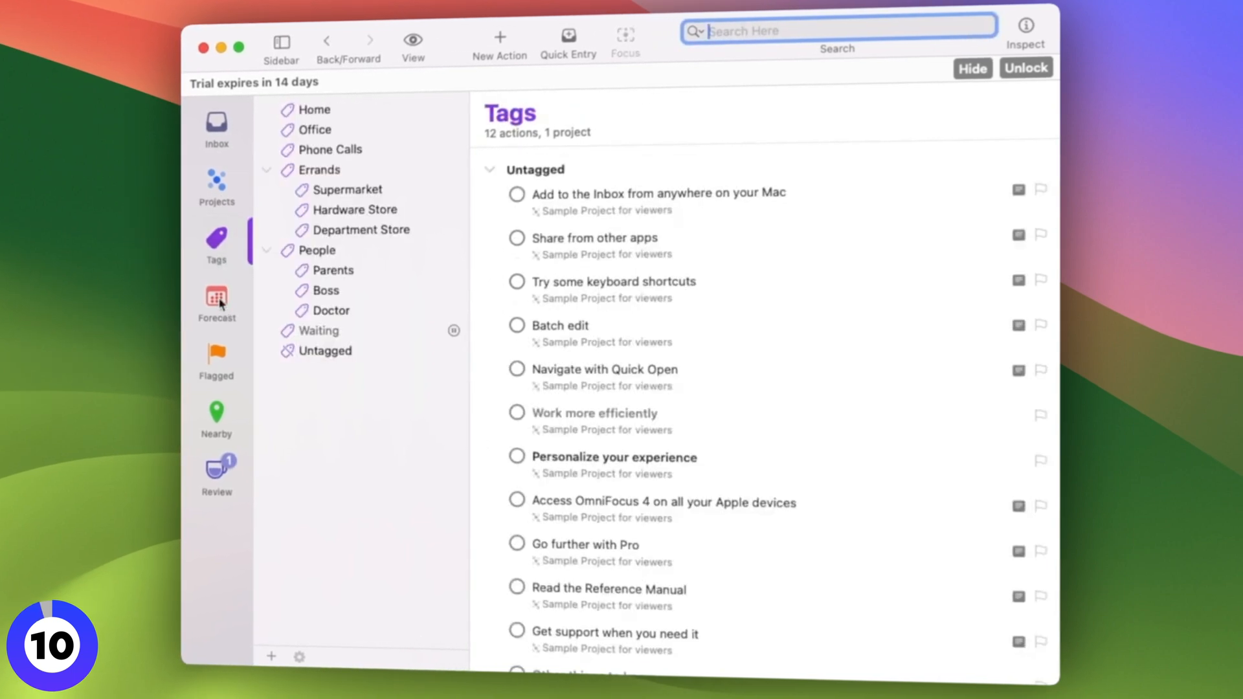
left_click(351, 209)
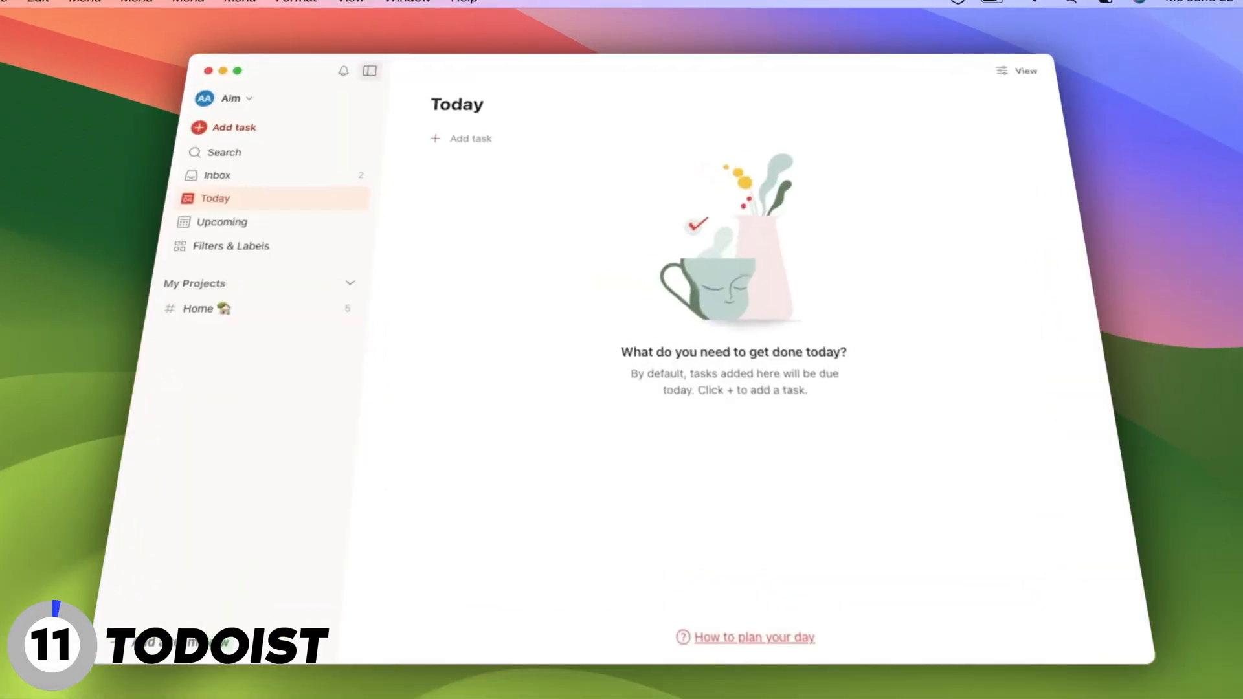
- Create a Priority 1 task 'Deep clean the apartment'
left_click(560, 183)
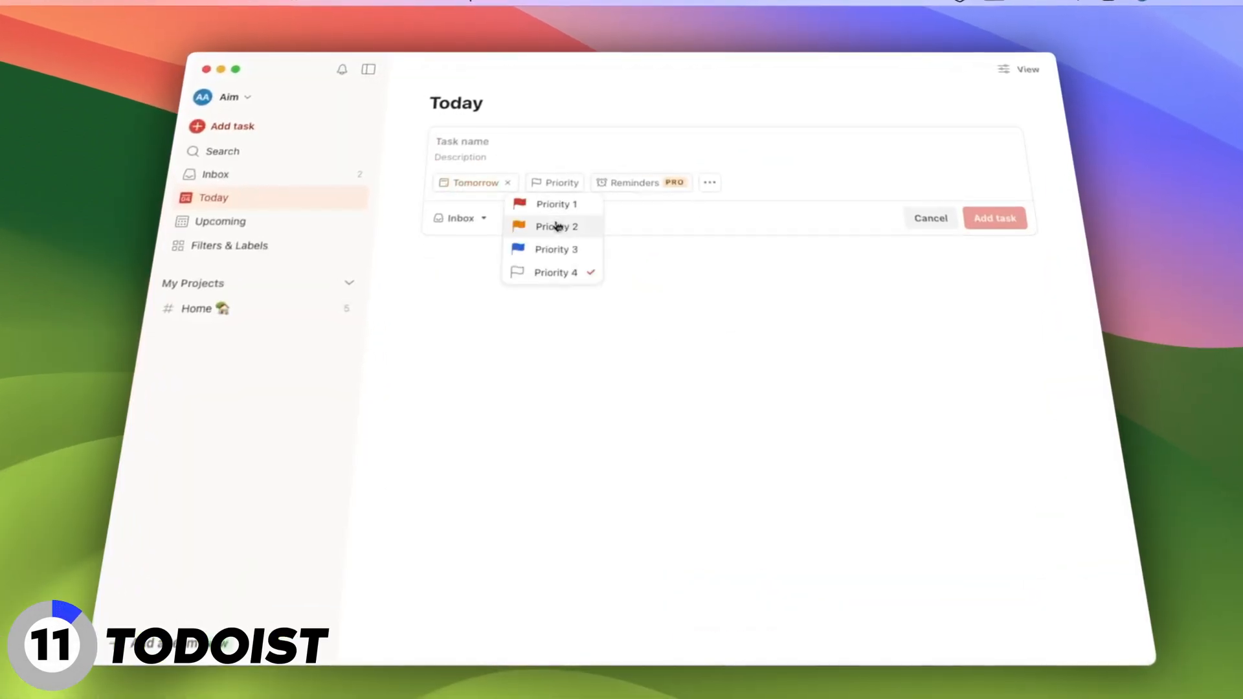
left_click(555, 204)
type("6:00 AM #Home 🏡")
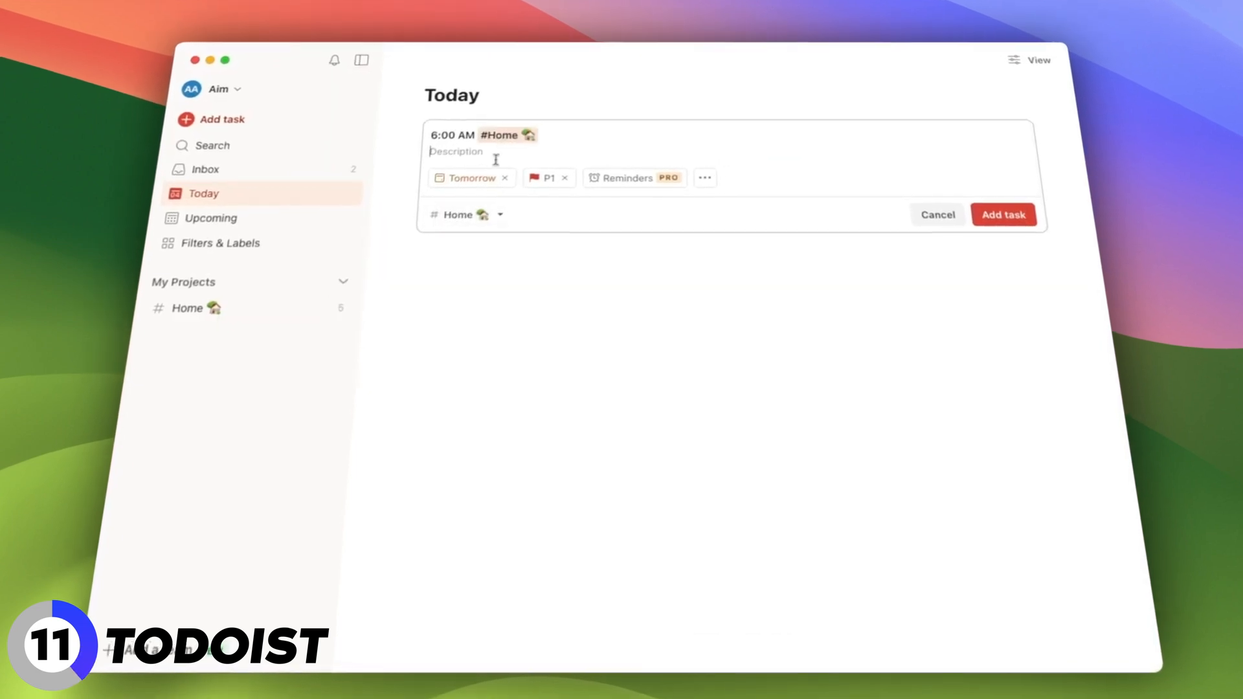
type("Deep clean the apartment")
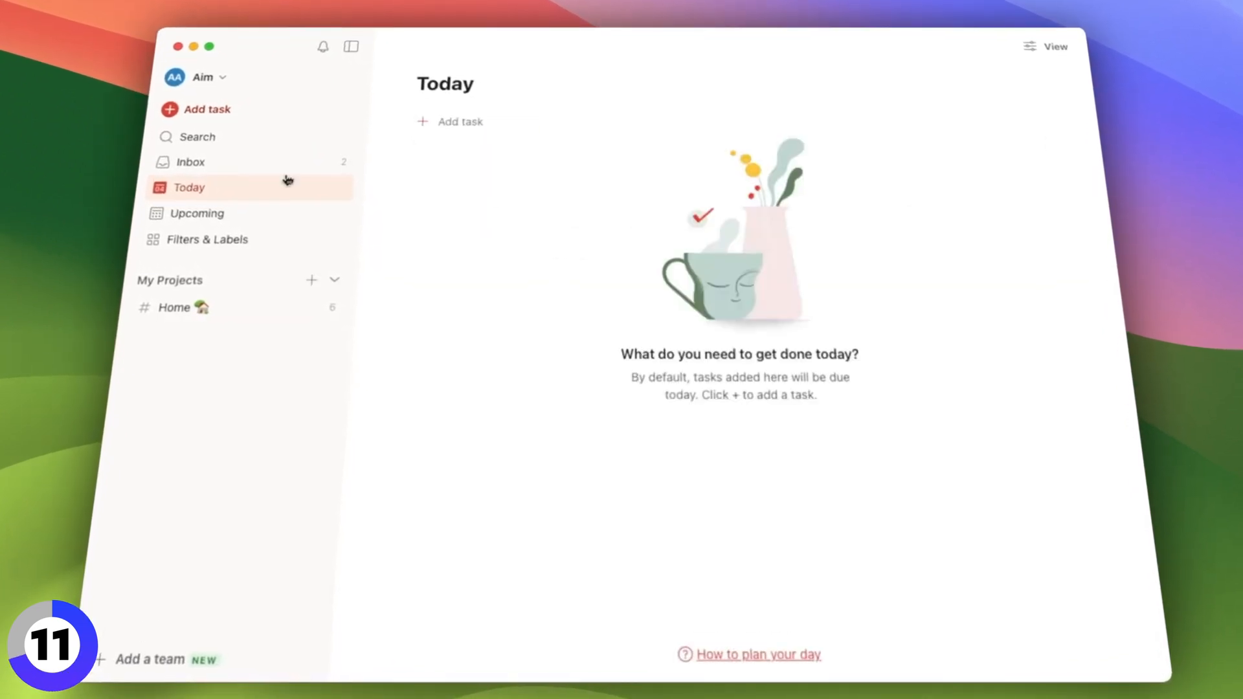
- Open the task's details and start a sub-task titled 'Additional'
left_click(174, 308)
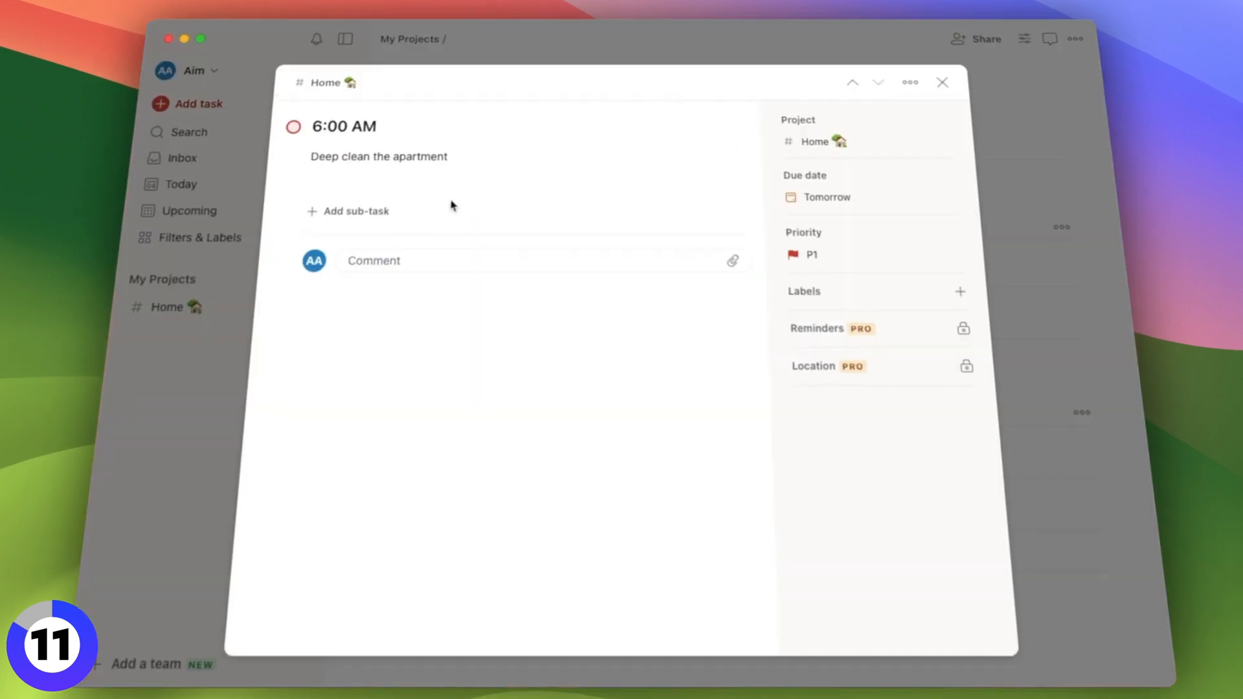
left_click(355, 211)
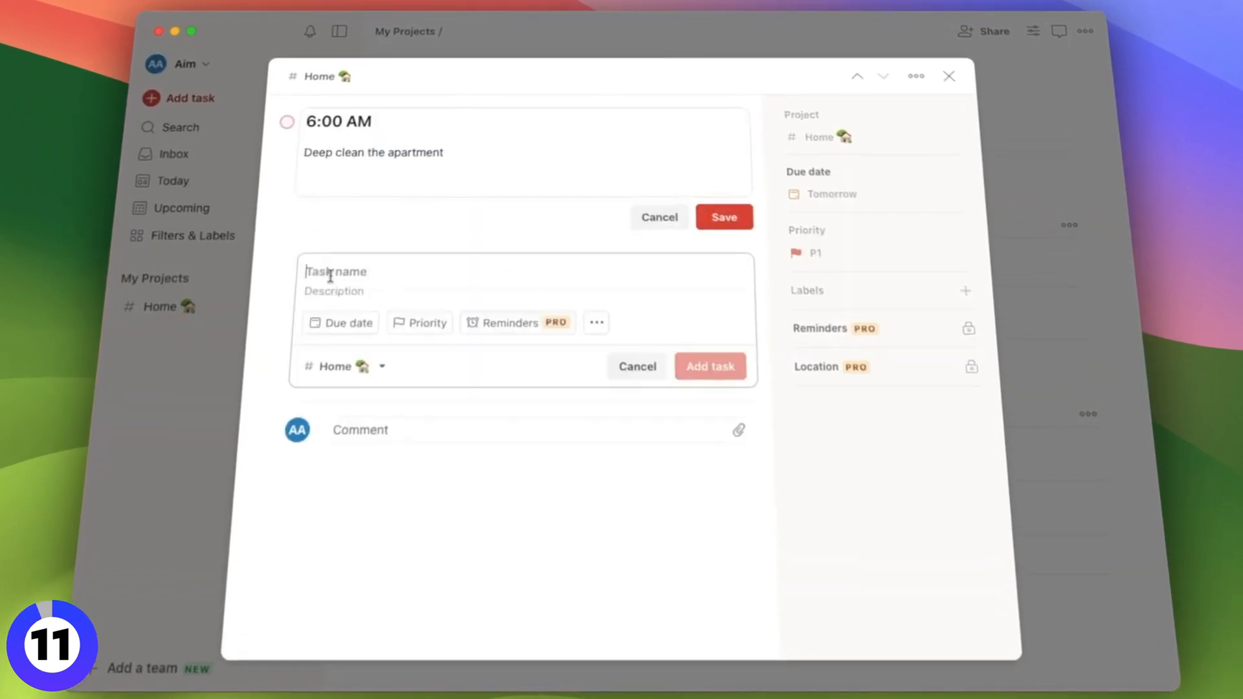
type("Additional")
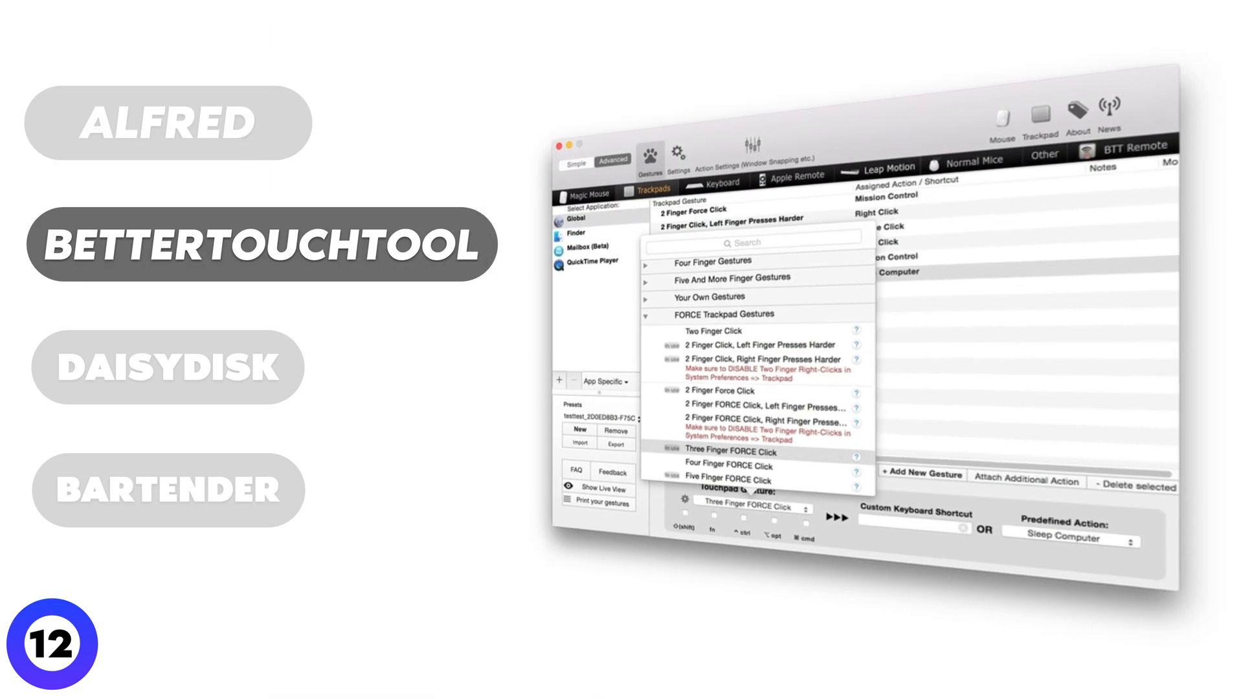
- Advance the closing app slideshow to DaisyDisk's Macintosh HD usage chart
left_click(167, 366)
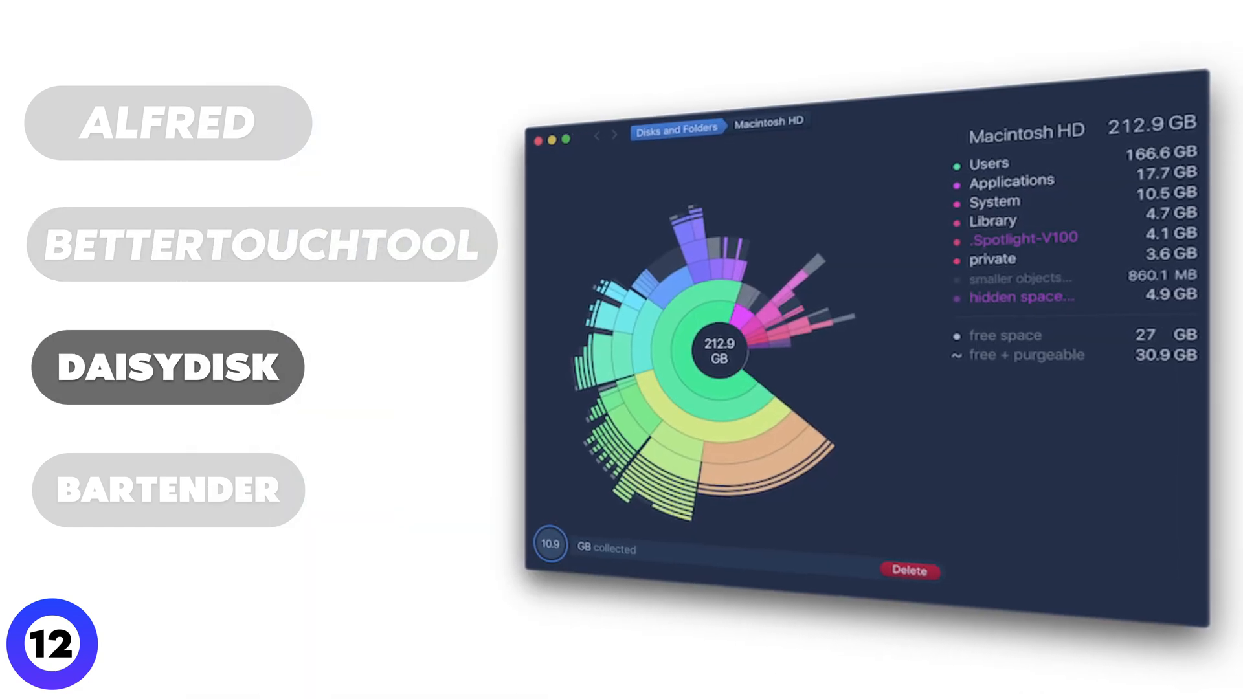